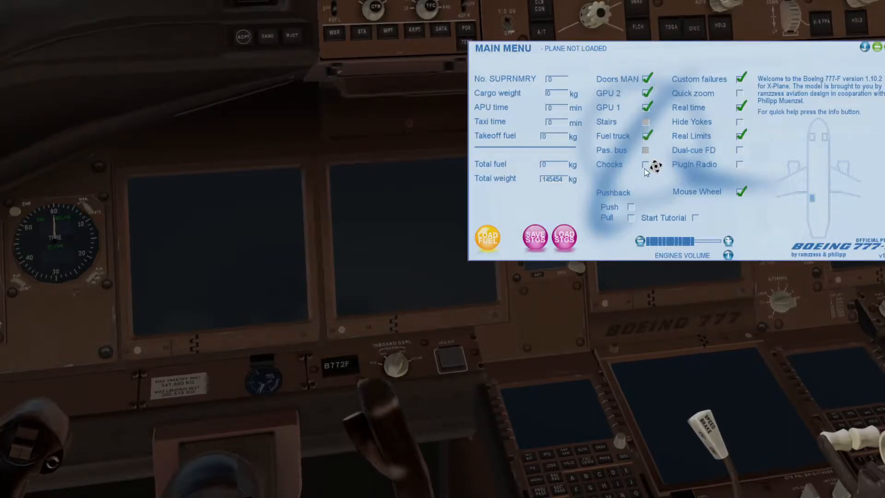
# - Put the wheel chocks in place and select the takeoff fuel field for a new value
pyautogui.click(647, 164)
pyautogui.write('26600')
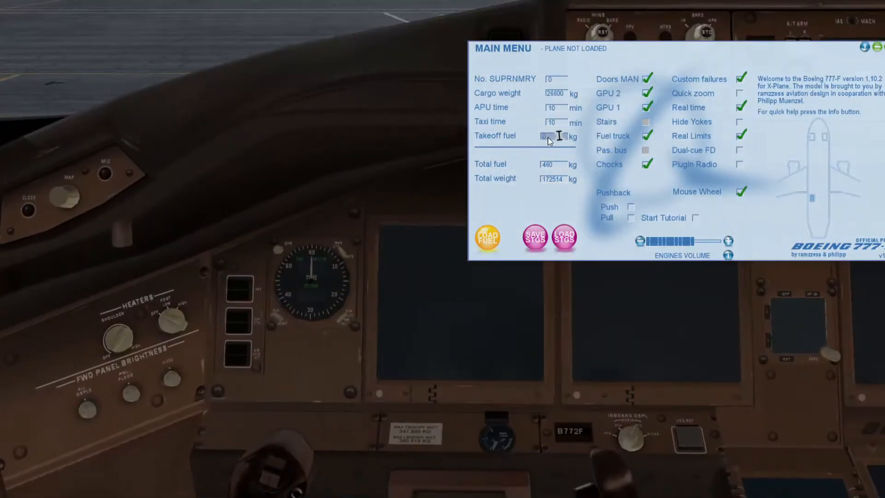
pyautogui.tripleClick(546, 135)
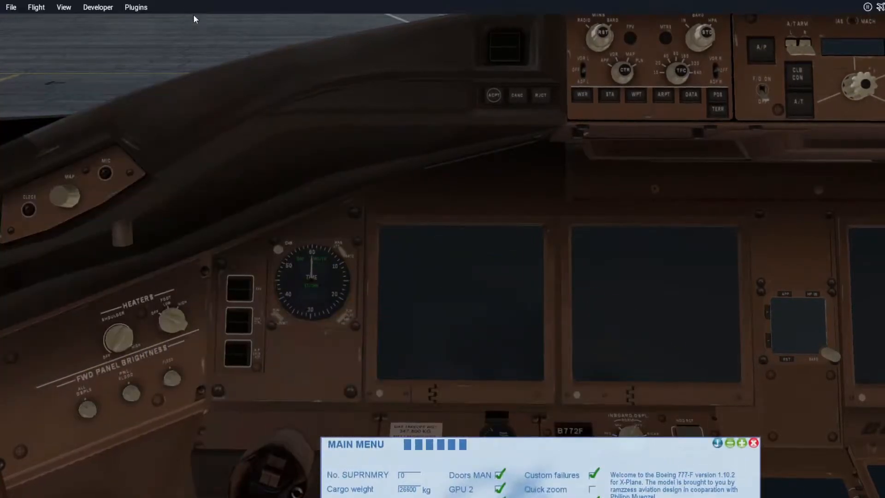
# - Show the AviTab tablet from the Plugins menu and zoom into checklist page one
pyautogui.click(135, 7)
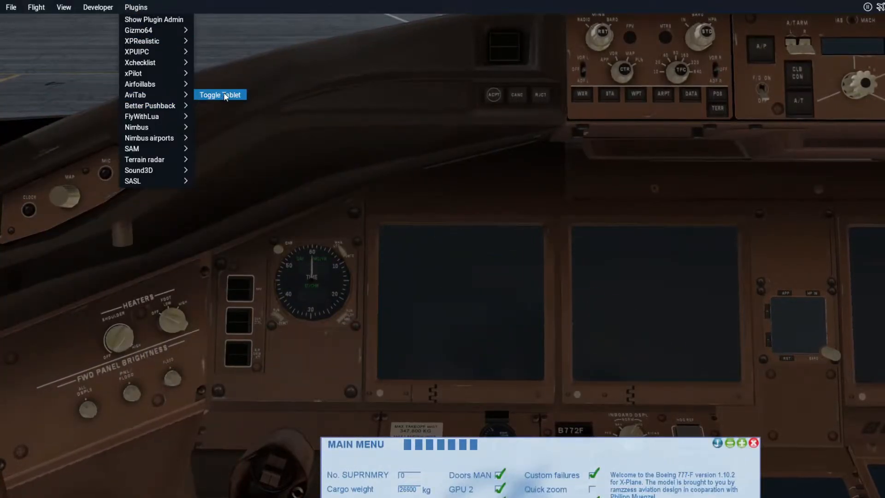
pyautogui.click(220, 94)
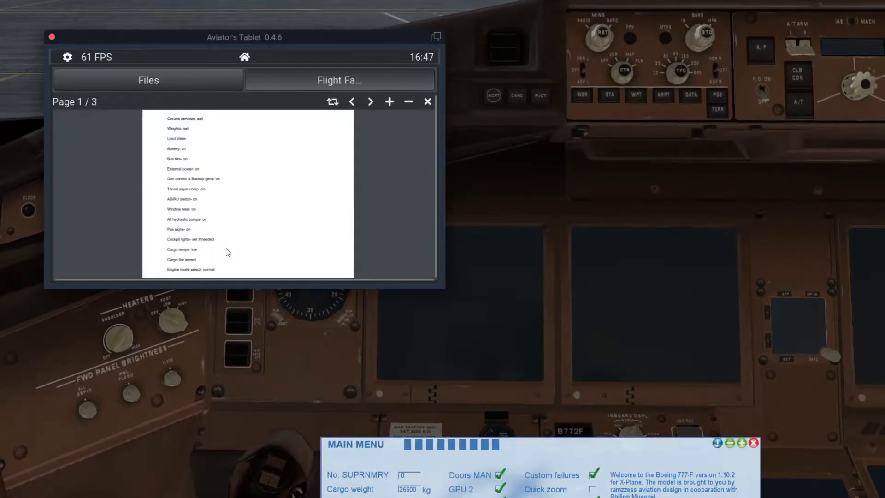
pyautogui.click(389, 101)
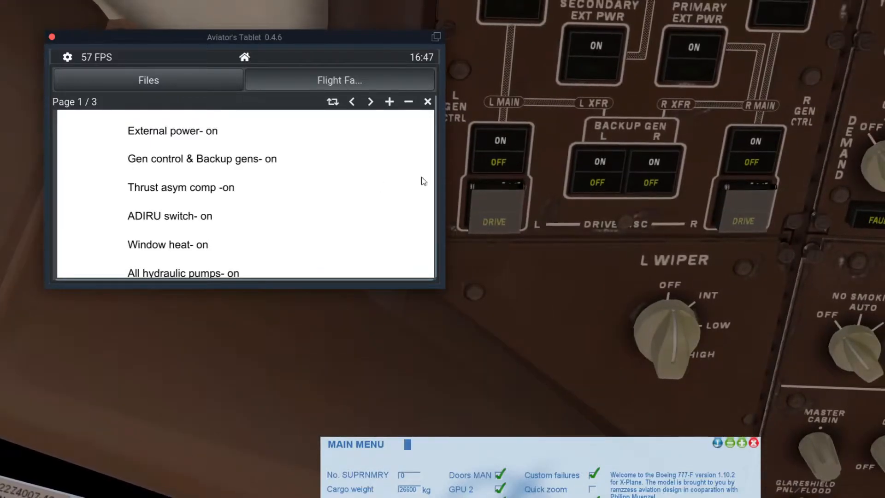
pyautogui.scroll(-3)
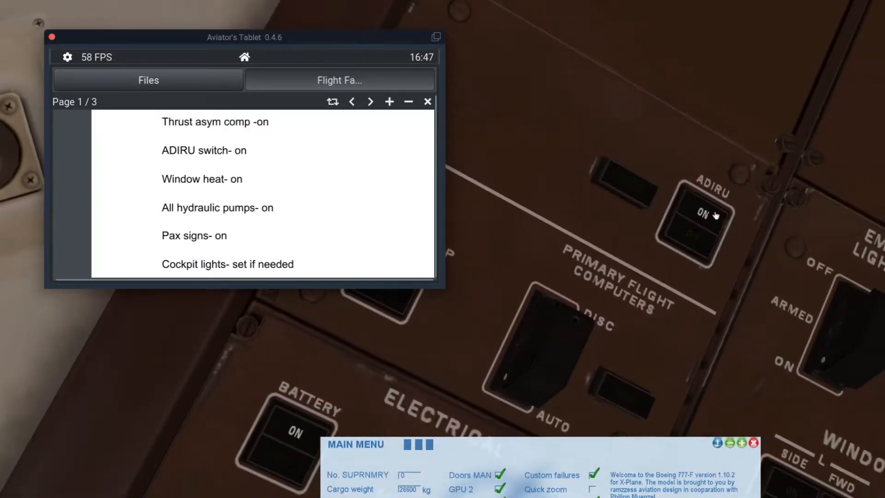
pyautogui.scroll(-3)
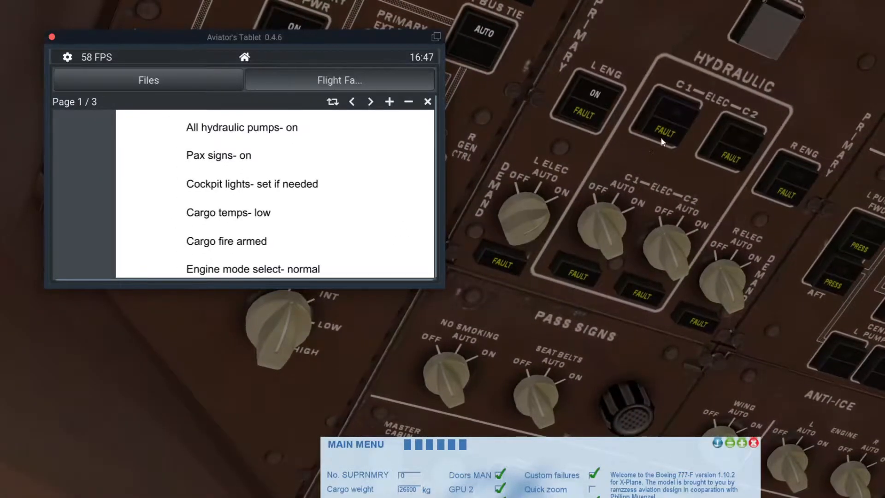
# - Switch on the C1 electric hydraulic pump on the overhead panel
pyautogui.click(672, 109)
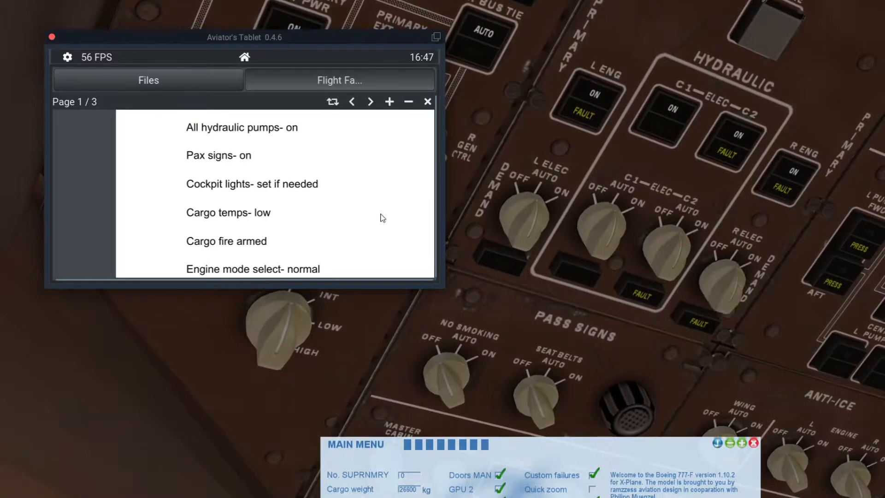
pyautogui.scroll(-3)
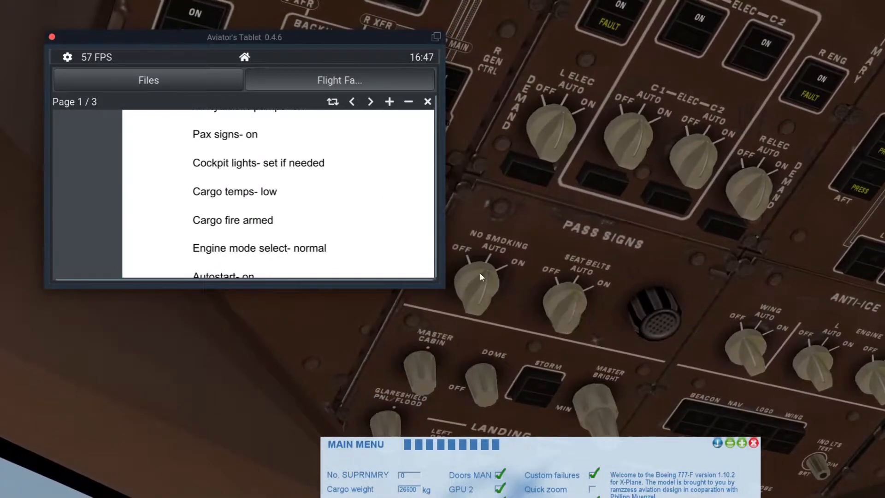
pyautogui.scroll(-3)
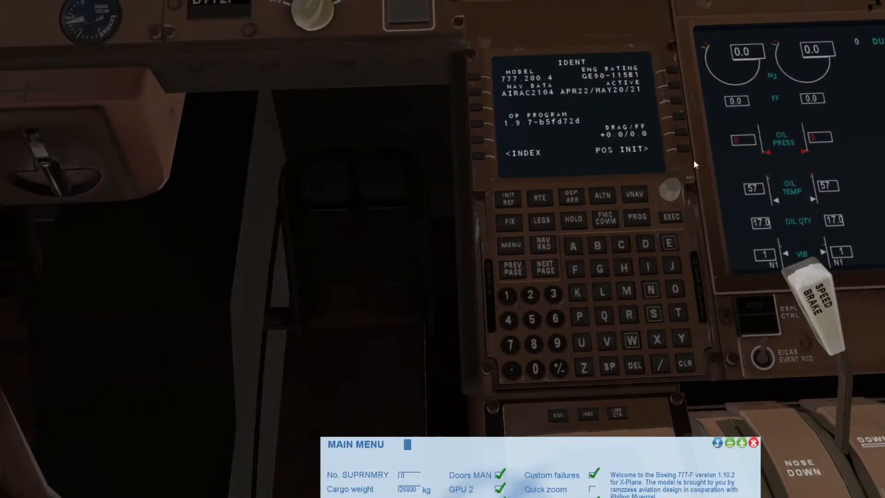
# - Bring up the FMC position initialisation page during inertial alignment
pyautogui.click(644, 149)
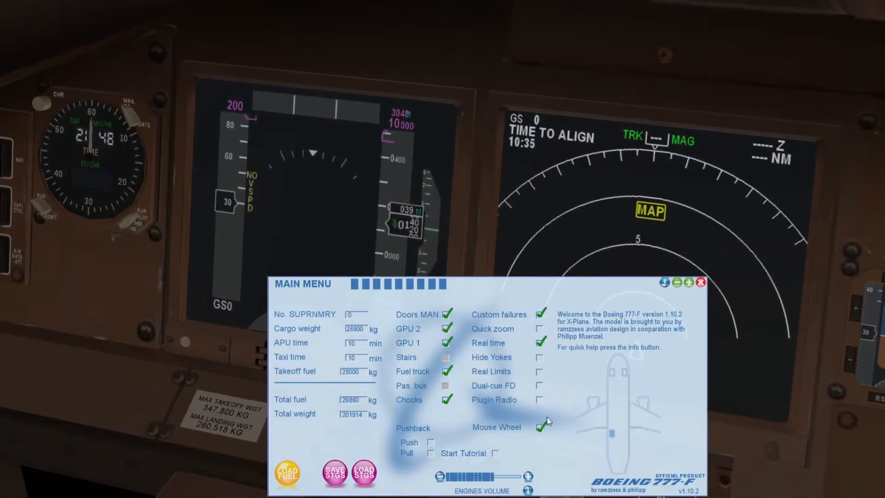
pyautogui.moveTo(544, 246)
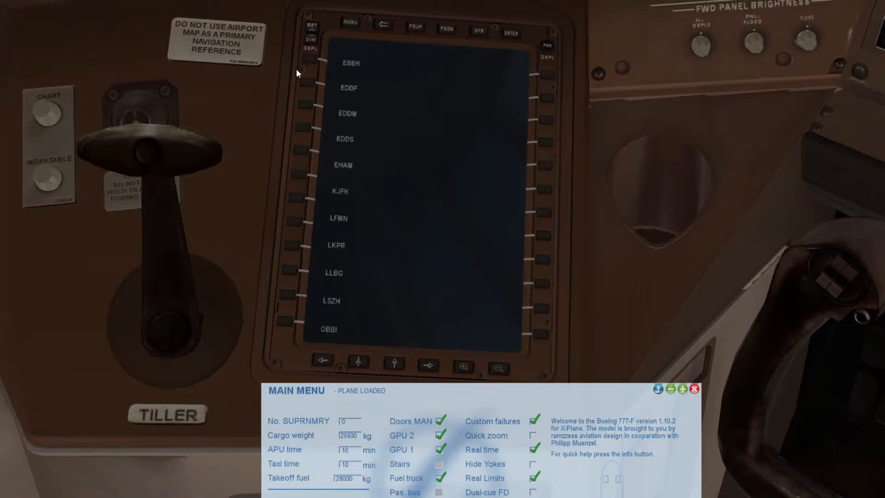
pyautogui.moveTo(300, 195)
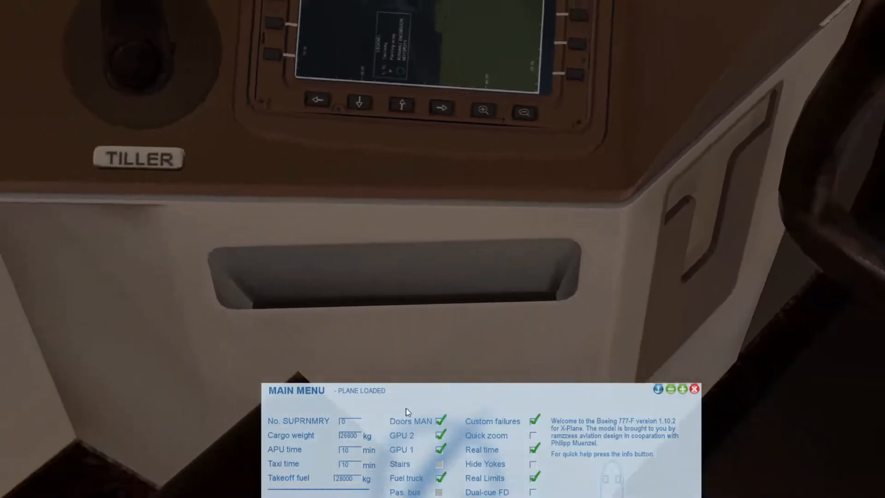
# - Minimise the 777 Main Menu loading window out of the way
pyautogui.click(673, 389)
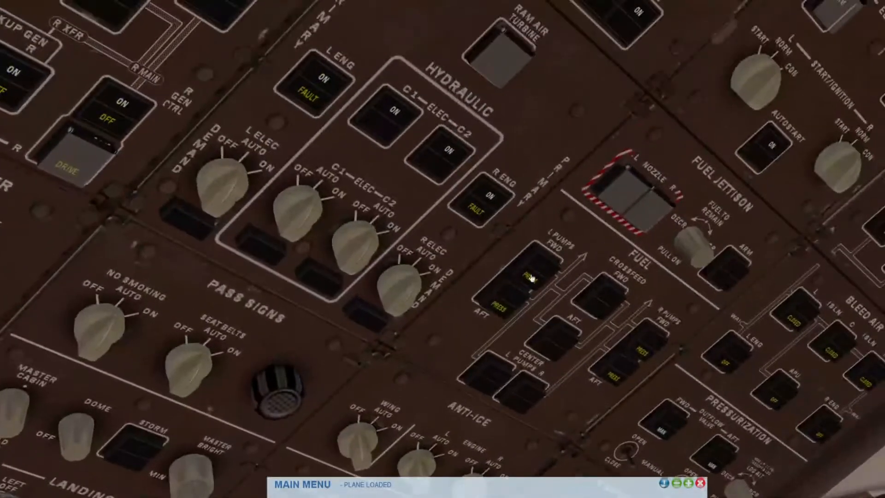
# - Switch on the forward left fuel pump and move to checklist page two, zoomed in
pyautogui.click(534, 276)
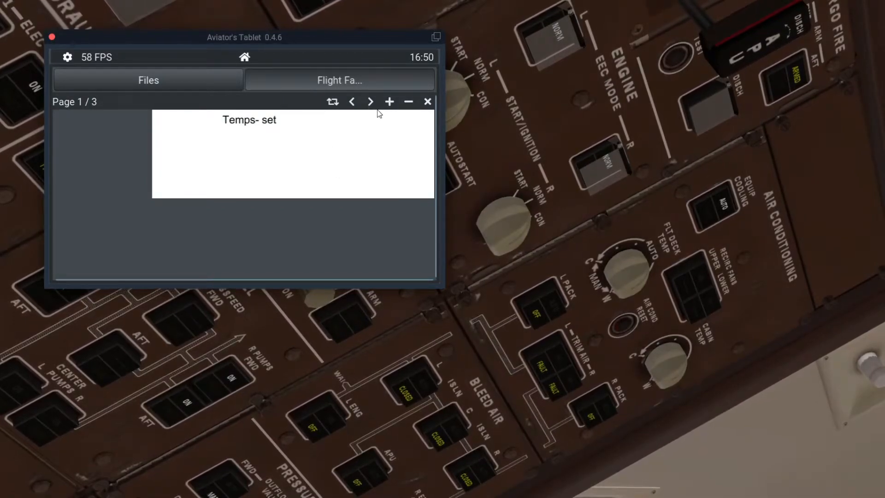
pyautogui.click(370, 102)
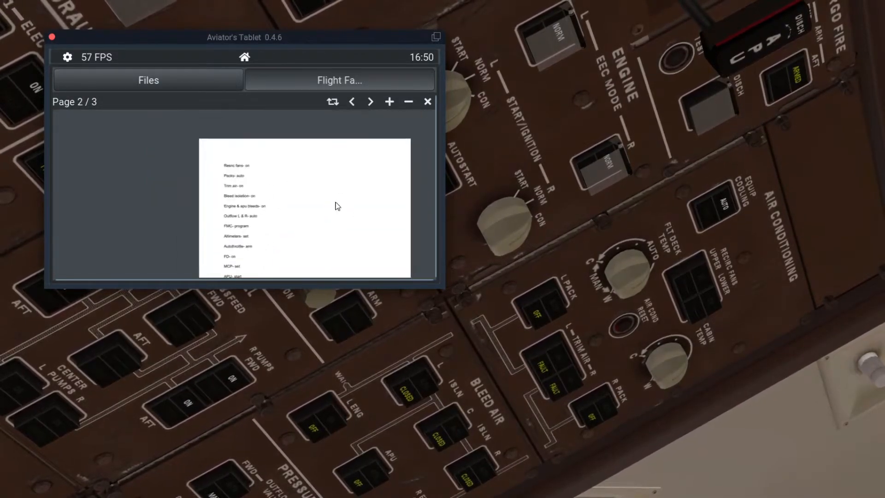
pyautogui.click(389, 102)
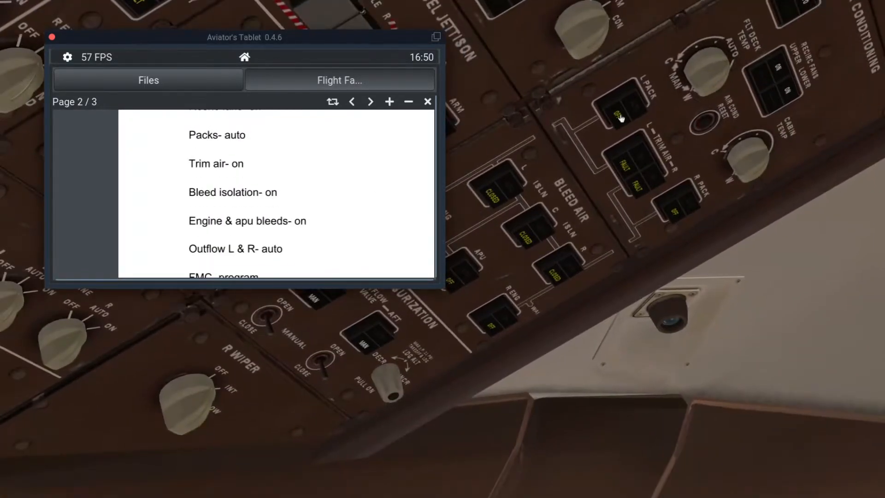
# - Work down checklist page two through the packs and bleed air items
pyautogui.scroll(-3)
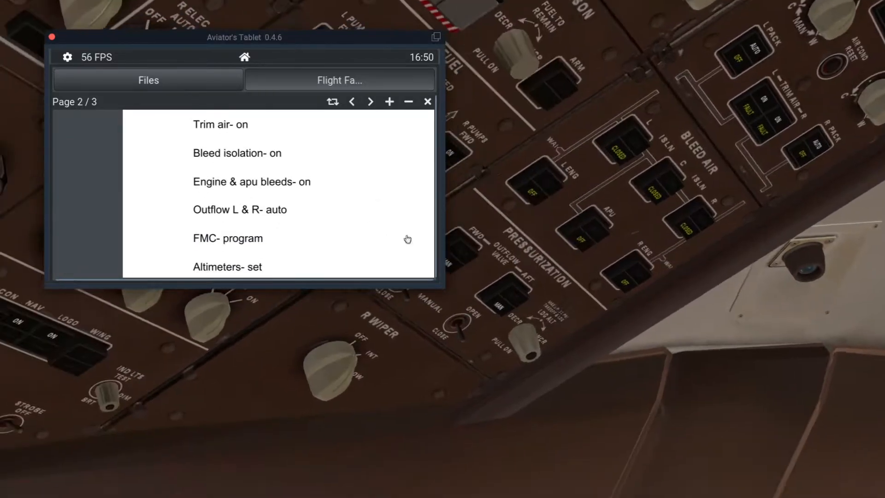
pyautogui.scroll(-3)
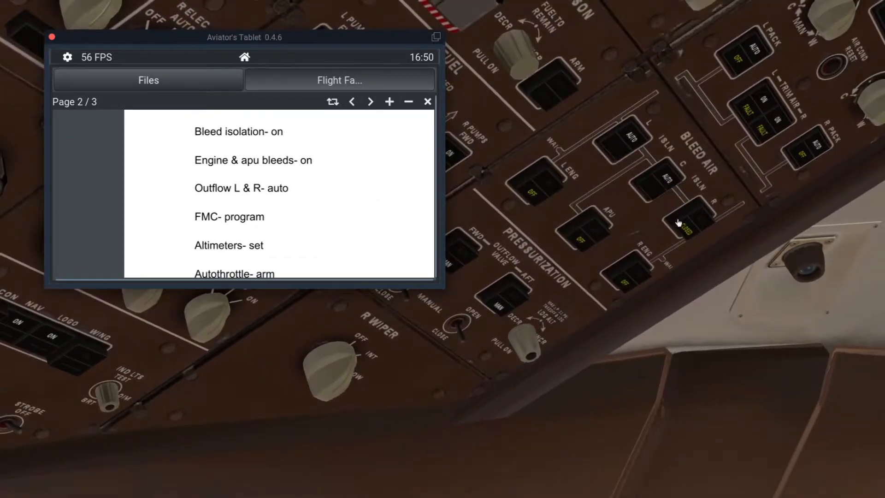
pyautogui.scroll(-3)
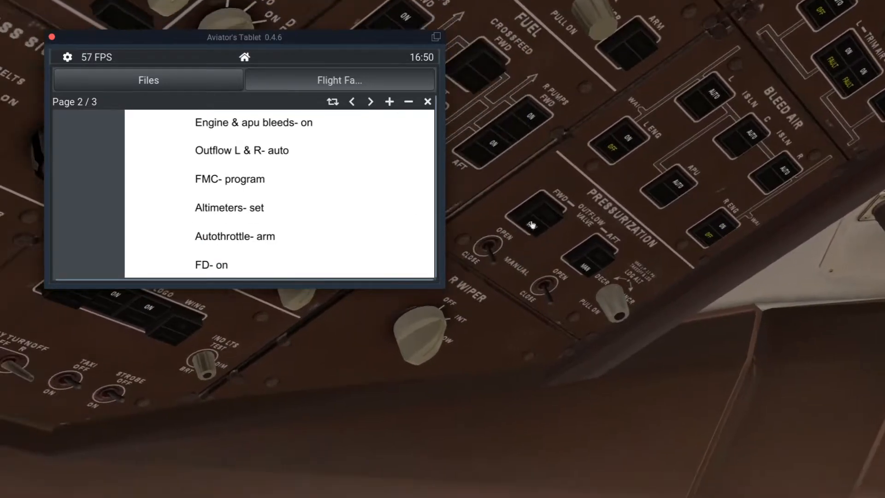
pyautogui.scroll(-3)
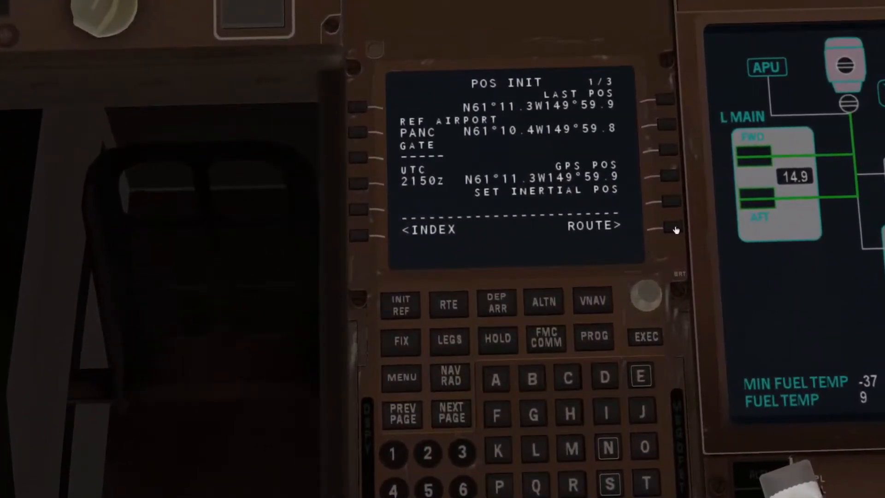
# - Enter flight number FDX4412 on the route page and bring up the TAKEOFF REF page
pyautogui.click(449, 303)
pyautogui.write('FDX44')
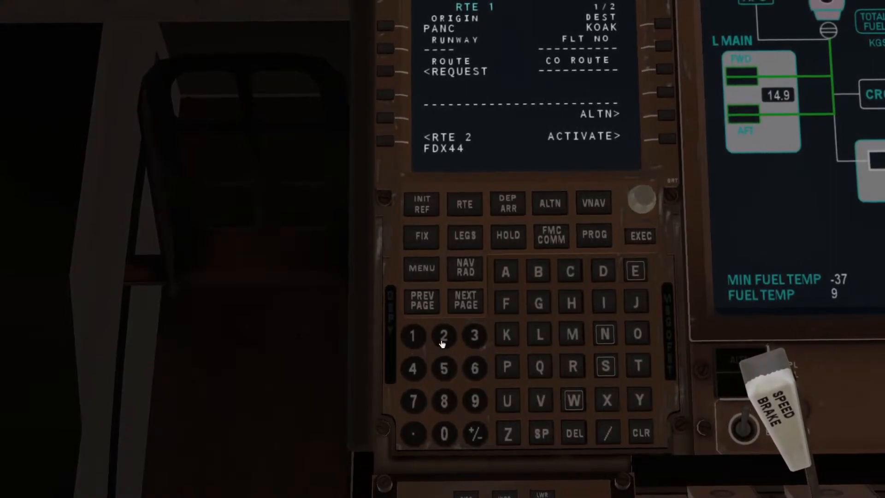
pyautogui.click(445, 336)
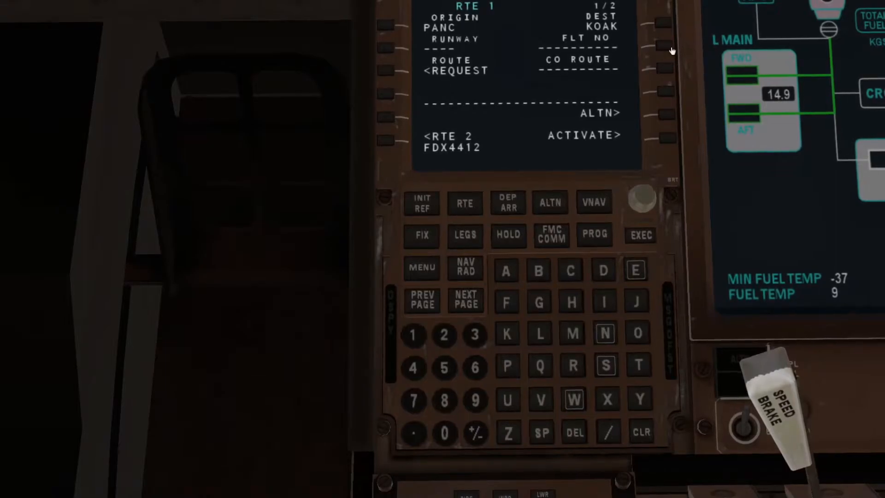
pyautogui.click(663, 47)
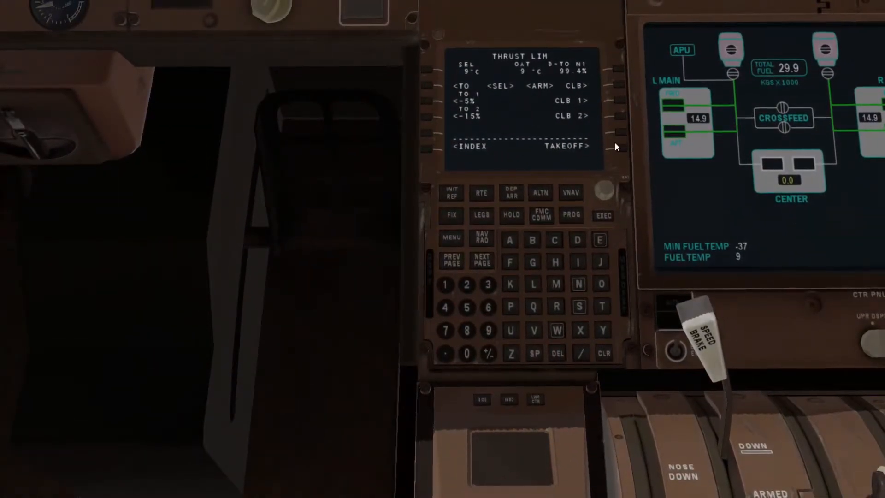
pyautogui.click(575, 145)
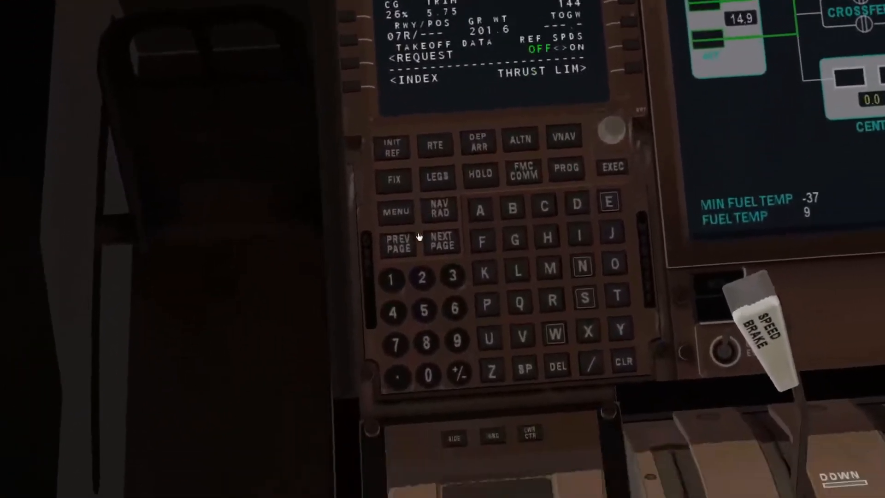
# - Review the PANC departures from the DEP/ARR index, then go to route page two
pyautogui.click(477, 142)
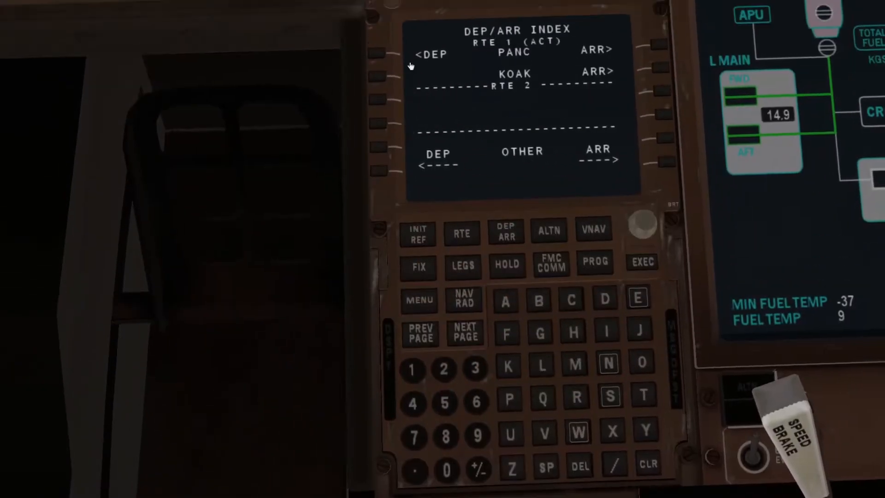
pyautogui.click(420, 54)
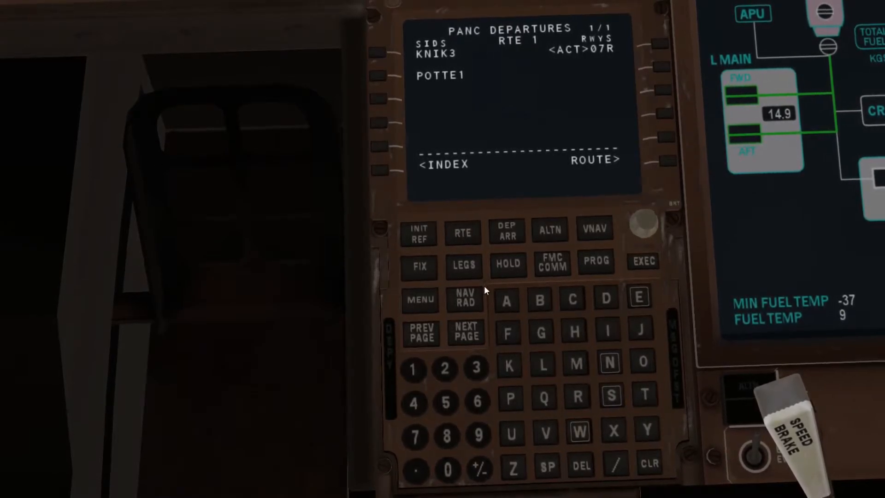
pyautogui.click(462, 232)
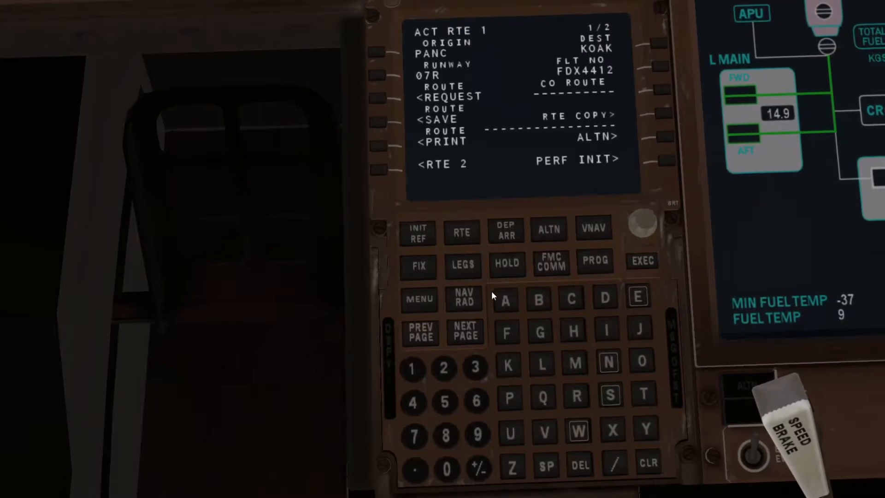
pyautogui.click(465, 332)
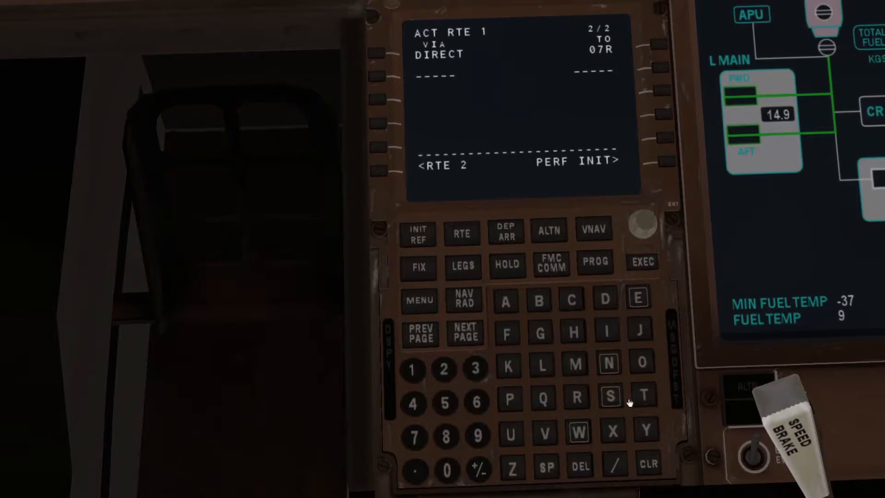
# - Enter TED, airway J804R to MDO, B453 to BOXER, with WNDSR in the scratchpad
pyautogui.click(641, 395)
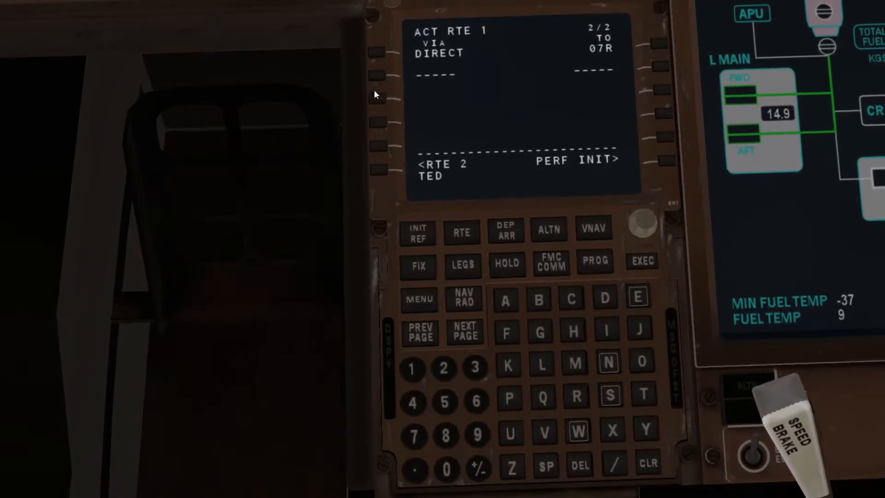
pyautogui.moveTo(556, 145)
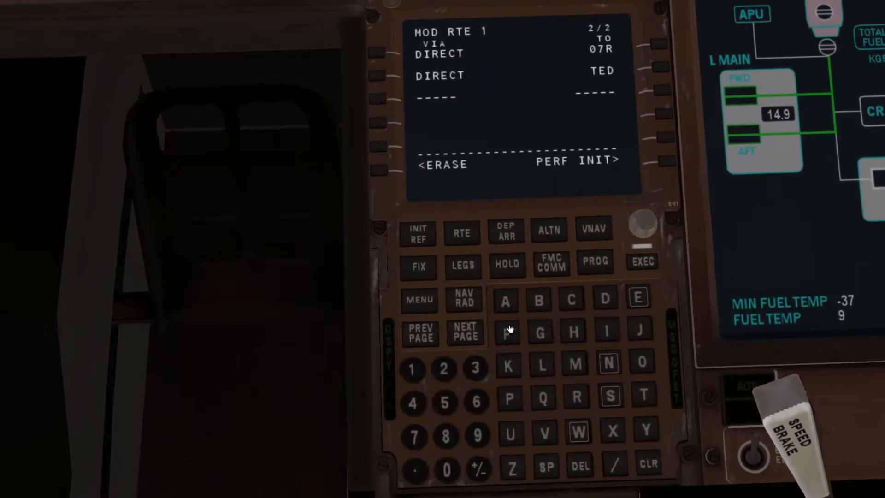
pyautogui.click(640, 331)
pyautogui.write('BO')
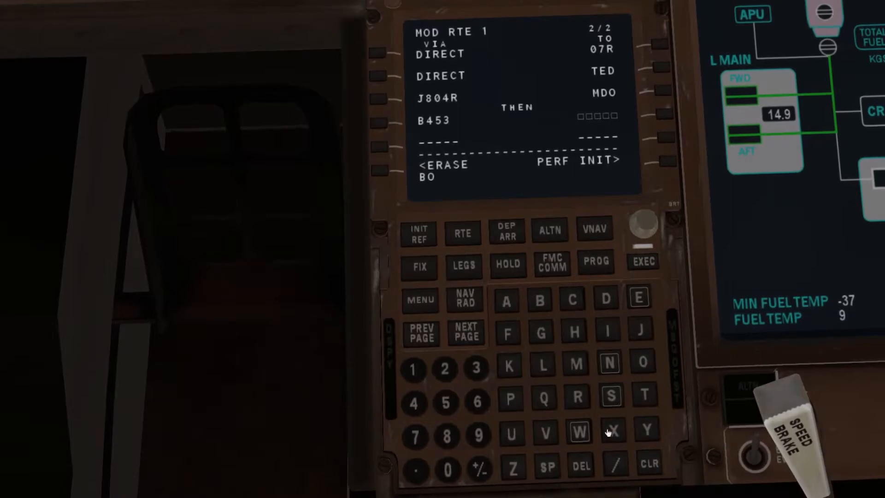
pyautogui.click(638, 299)
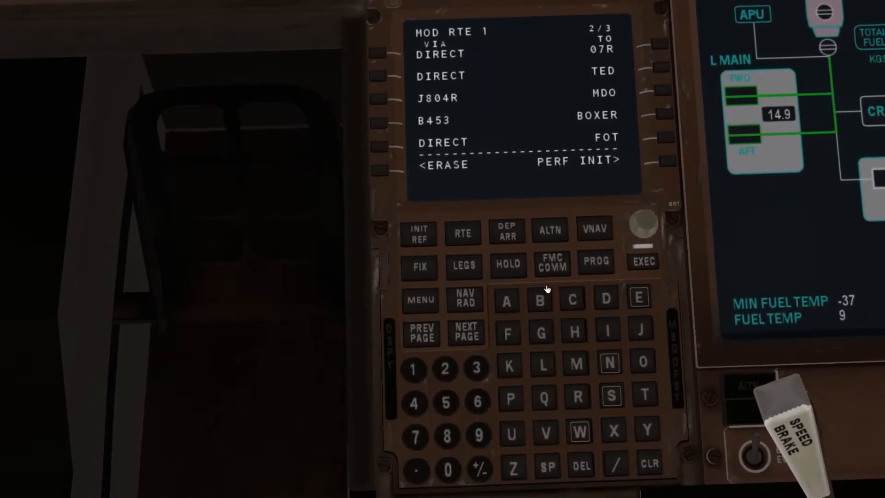
pyautogui.click(464, 333)
pyautogui.write('WNDSR')
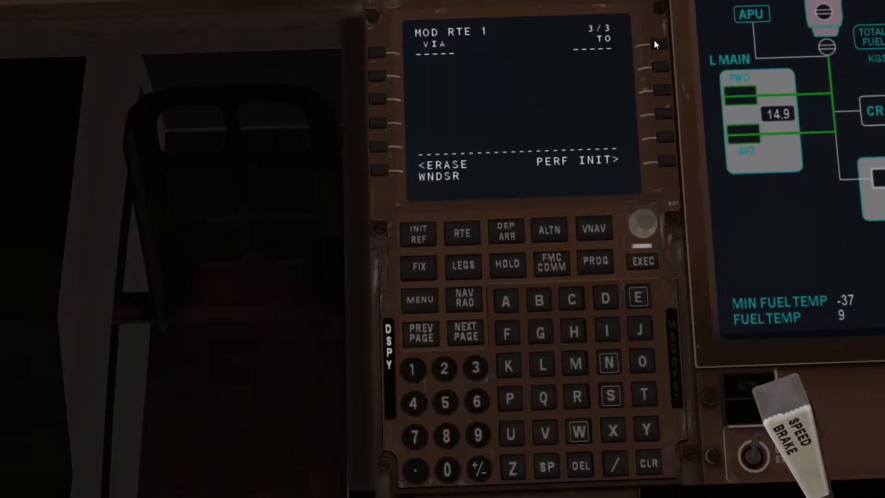
# - Add WNDSR as the final waypoint and activate the WNDSR2 arrival with ILS30 into KOAK
pyautogui.click(642, 261)
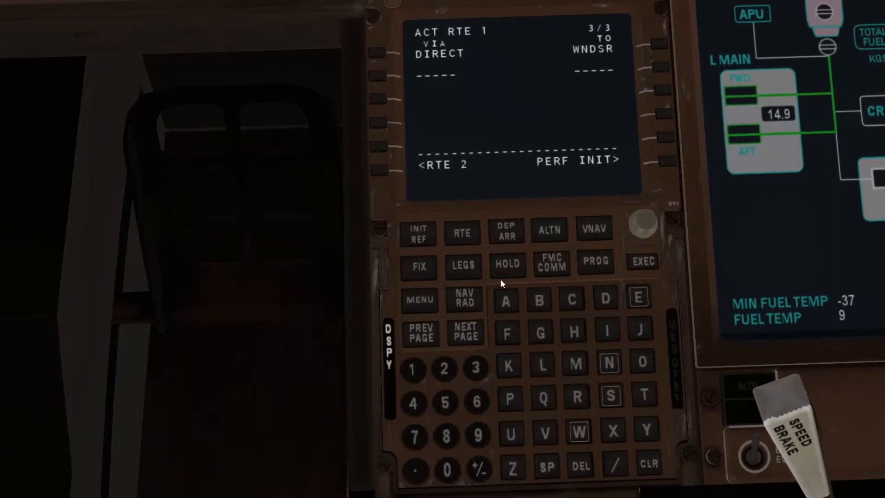
pyautogui.click(505, 231)
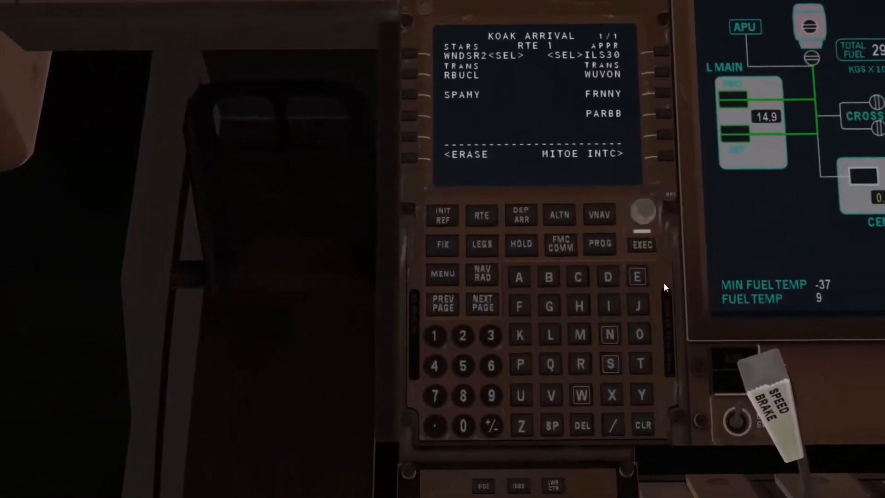
pyautogui.click(641, 245)
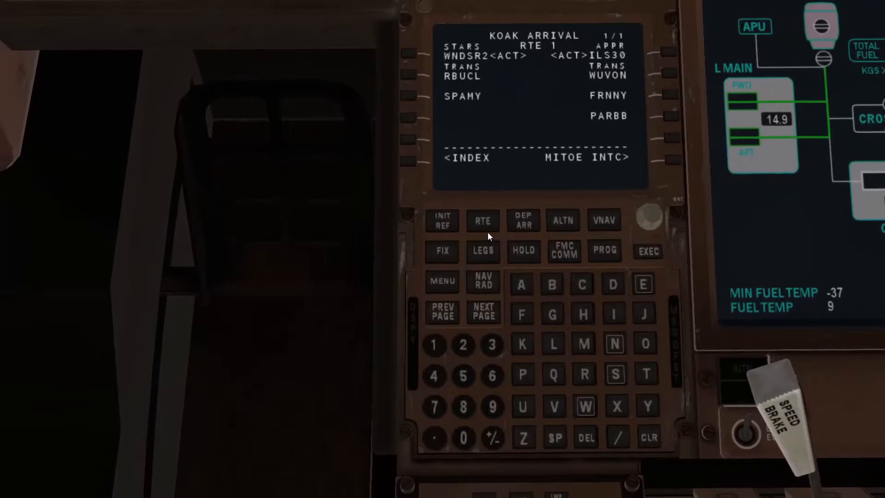
# - Page through the route legs to KOAK30 and execute the modified legs
pyautogui.click(481, 251)
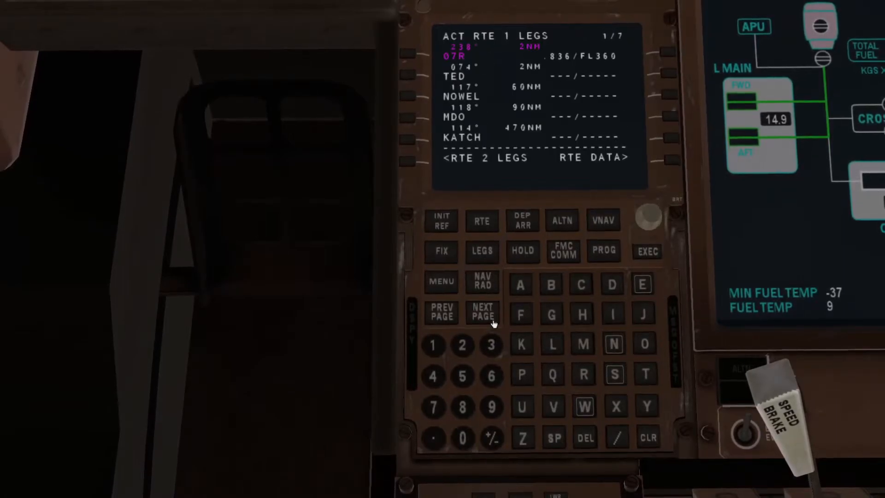
pyautogui.click(481, 312)
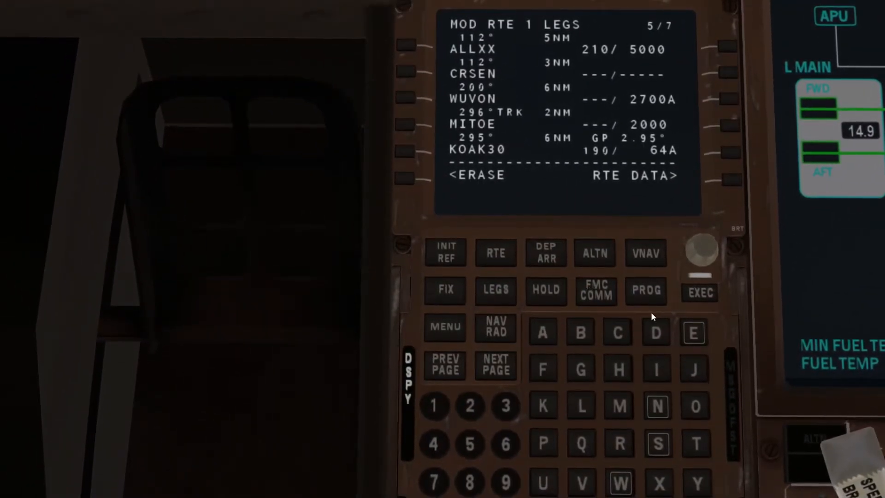
pyautogui.click(698, 292)
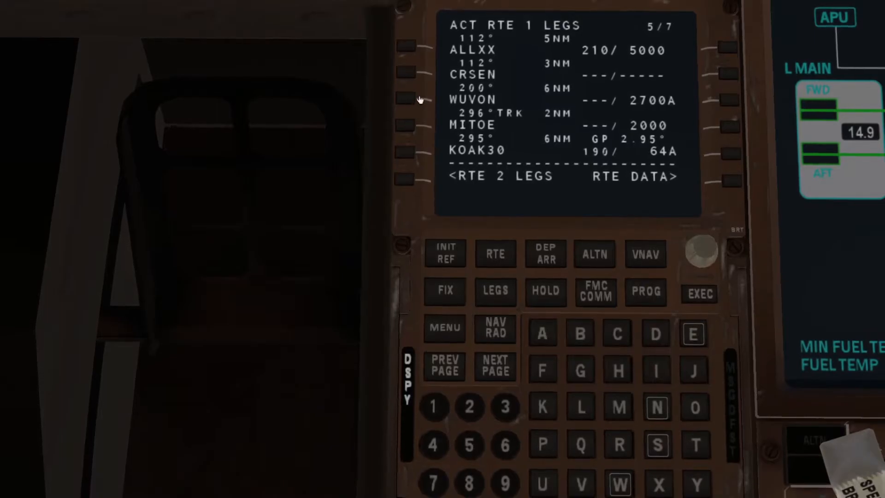
pyautogui.click(494, 292)
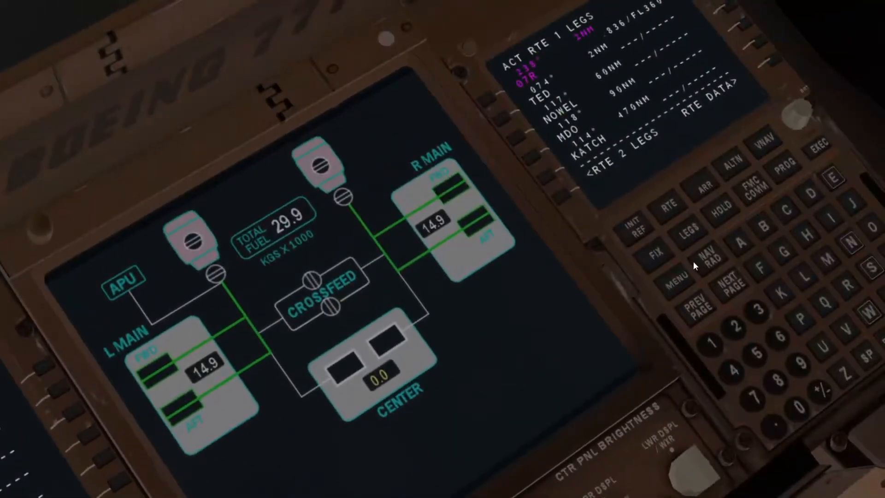
pyautogui.moveTo(460, 202)
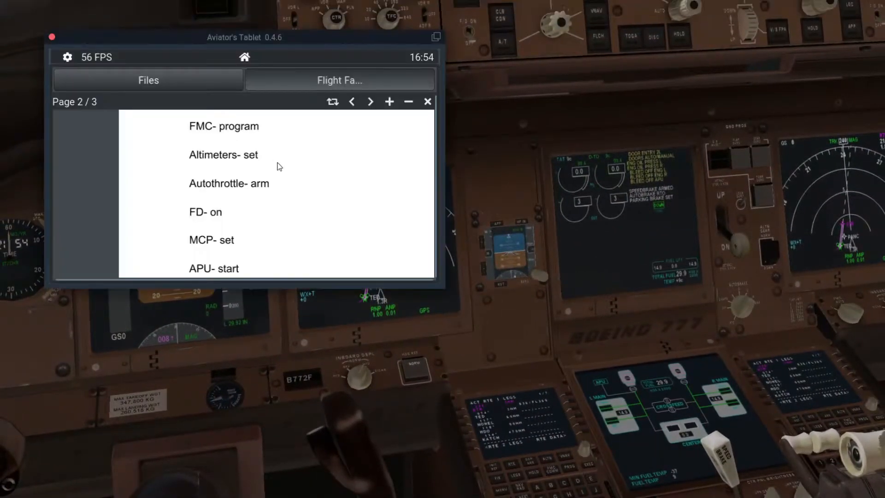
# - Scroll checklist page two from FMC programming through APU start and doors closed
pyautogui.scroll(-3)
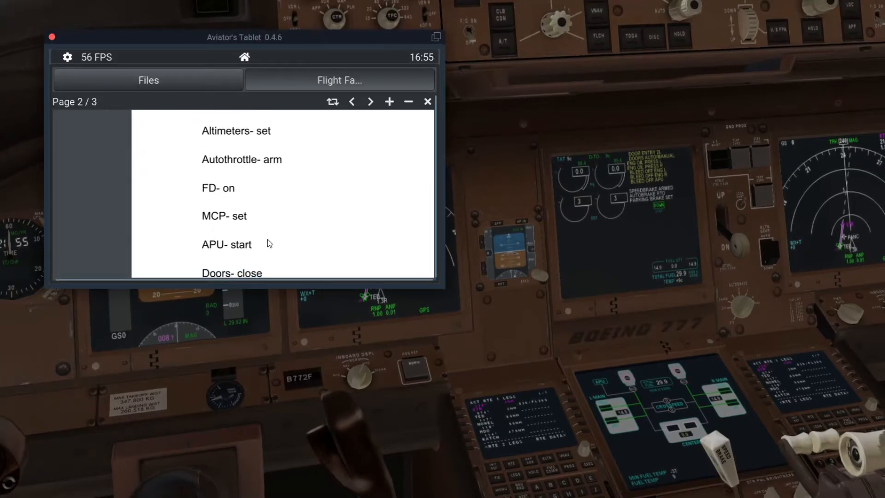
pyautogui.moveTo(575, 354)
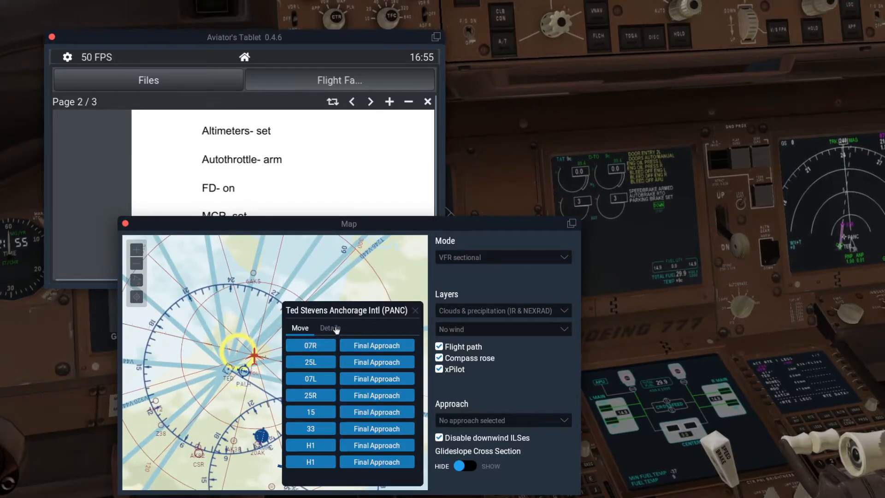
# - Close the airport map to leave the captain's flight displays and glareshield in view
pyautogui.click(330, 328)
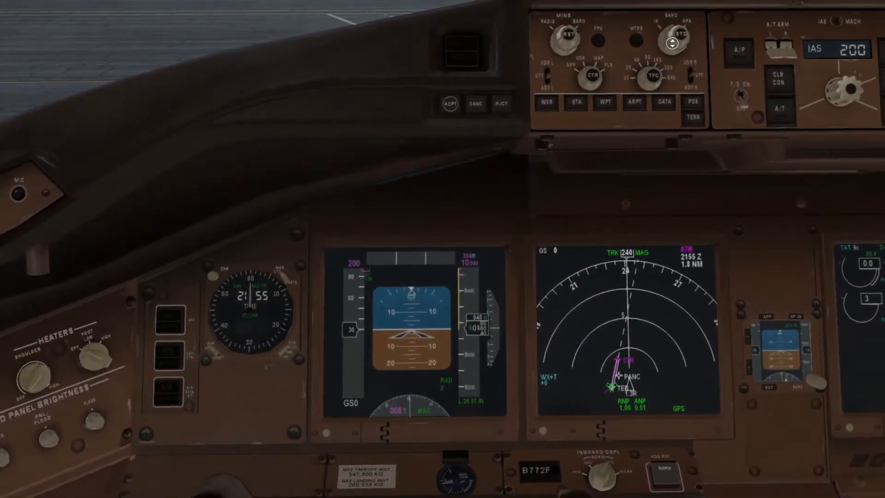
# - Bring checklist page two back up beside the MCP showing speed 200 and track 008
pyautogui.click(136, 6)
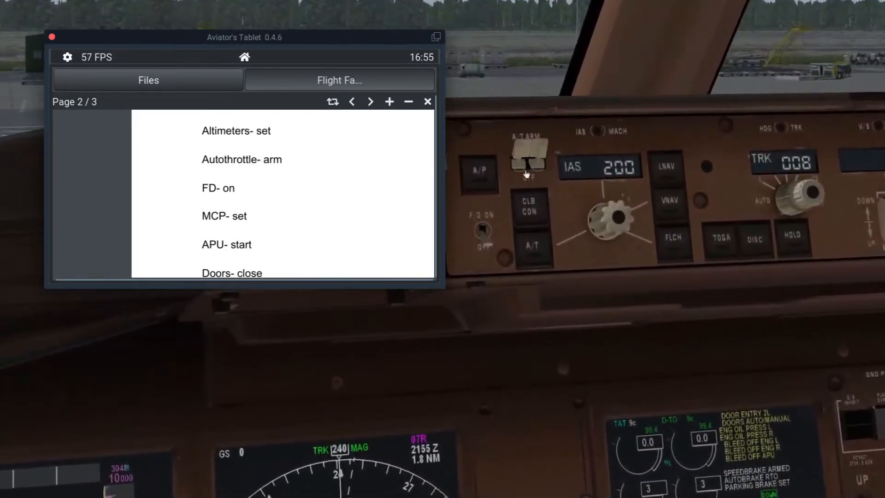
# - Roll the MCP IAS knob down from 200 to 144 knots, keeping heading 008 and altitude 10000
pyautogui.scroll(-3)
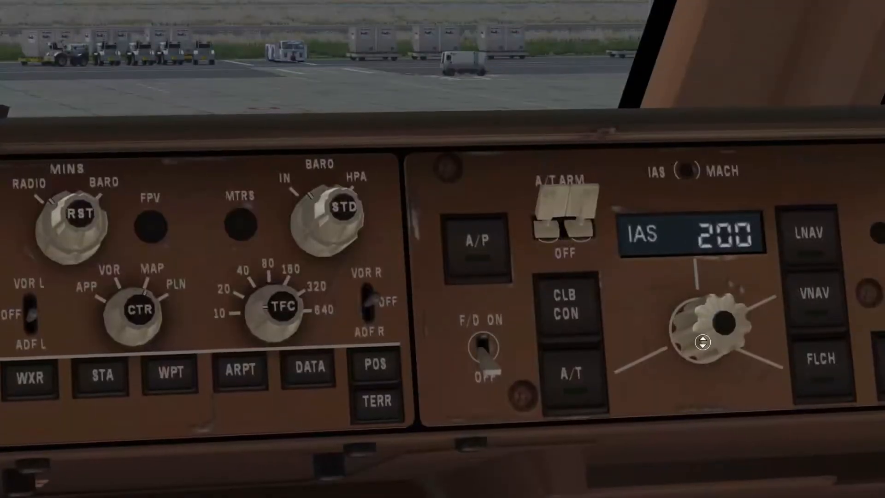
pyautogui.scroll(-3)
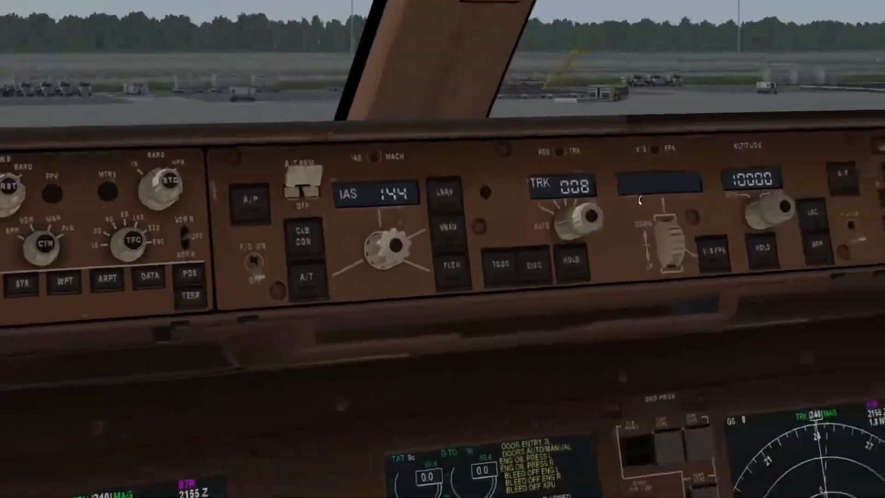
pyautogui.click(136, 6)
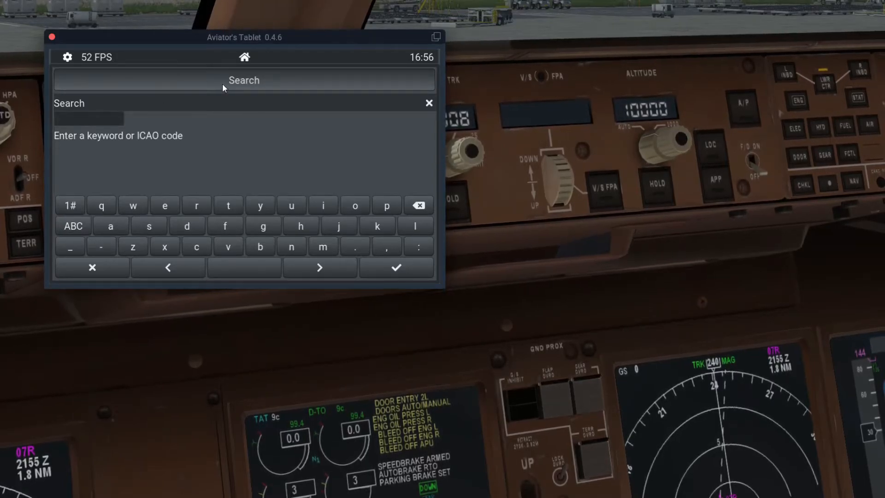
# - Search 'panc' in AviTab and reach the Ted Stevens Anchorage airport chart list
pyautogui.write('panc')
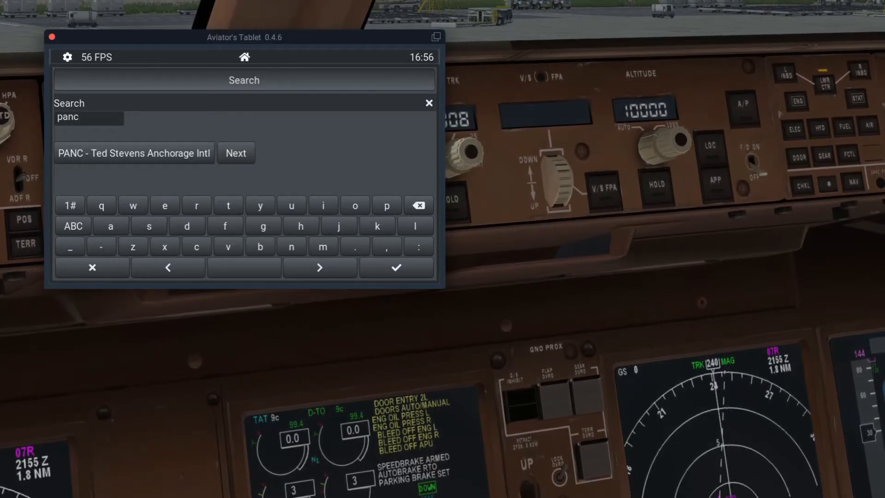
pyautogui.click(134, 152)
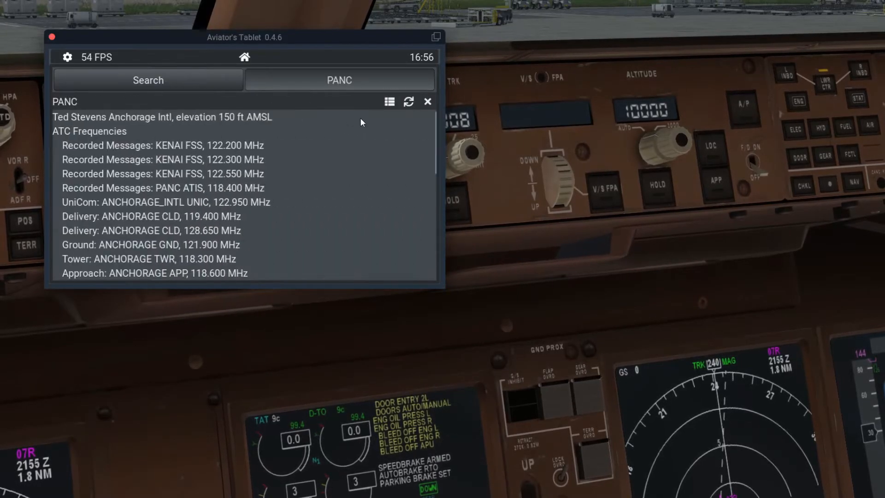
pyautogui.click(389, 102)
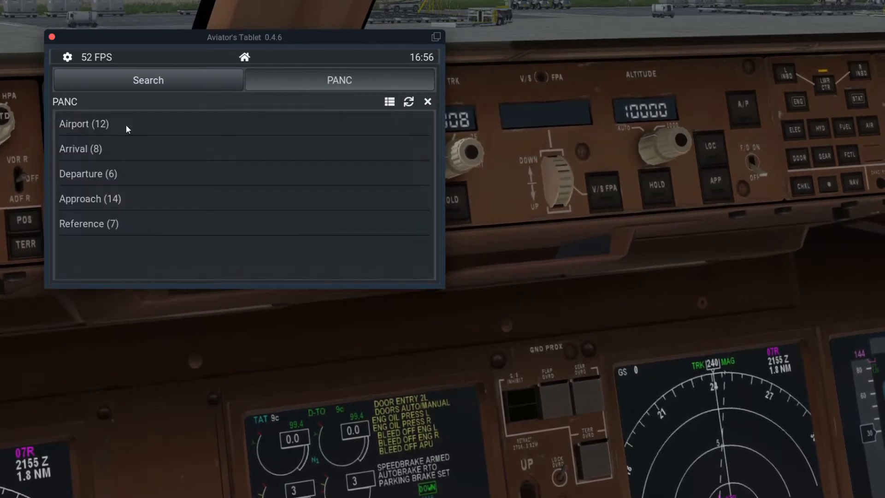
pyautogui.click(83, 123)
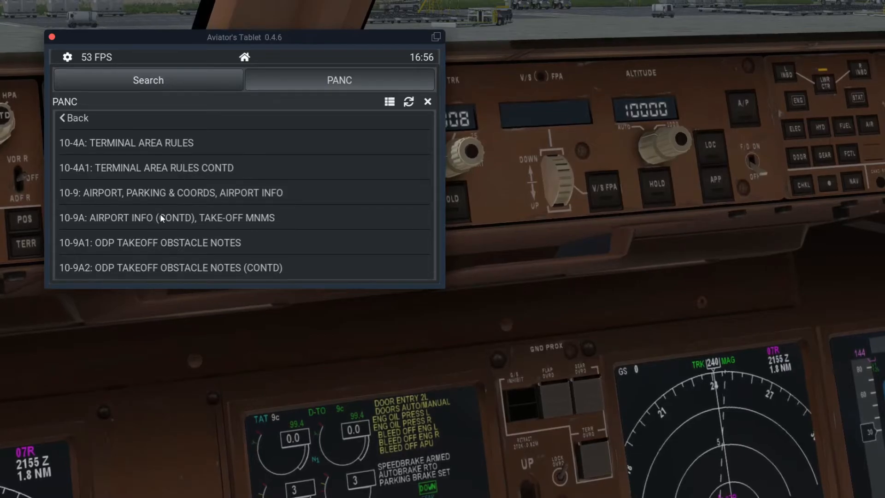
# - Load the PANC 10-9 airport diagram and zoom in on the runway 7R threshold
pyautogui.scroll(-3)
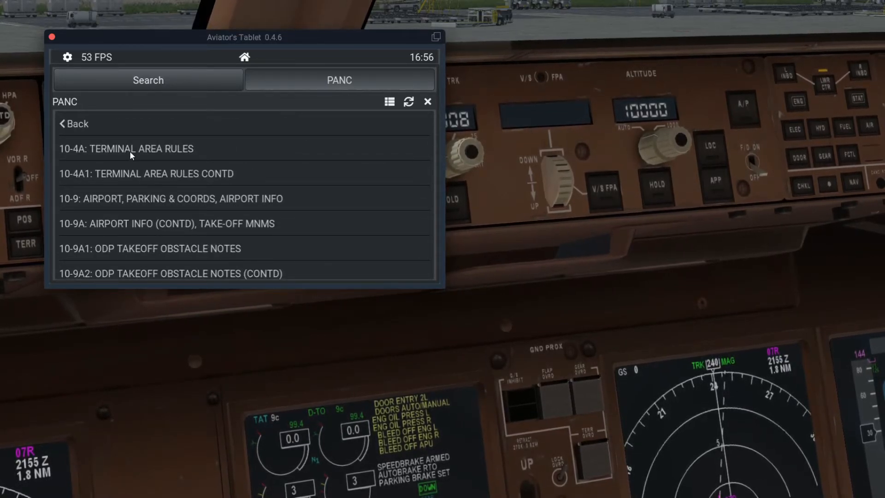
pyautogui.click(171, 198)
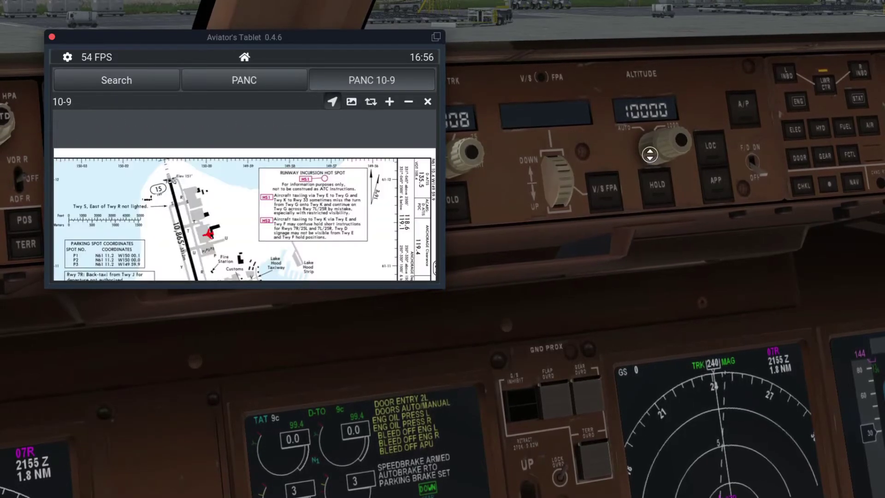
pyautogui.scroll(-3)
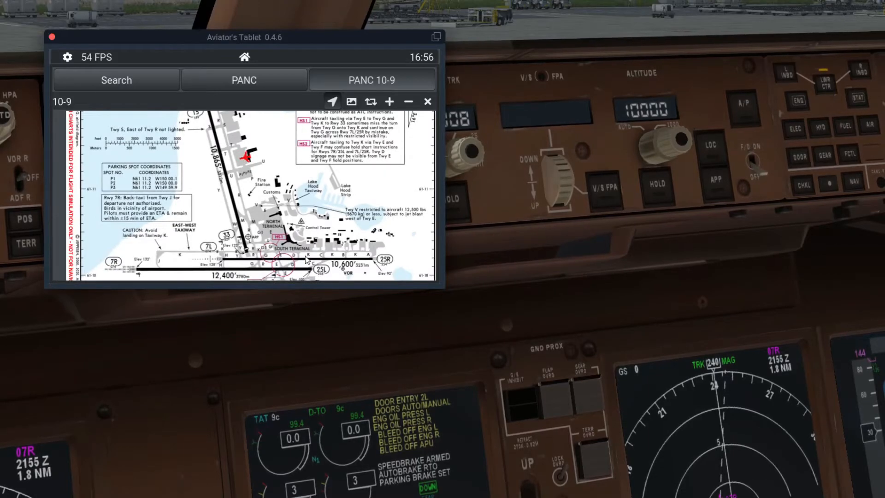
pyautogui.click(388, 102)
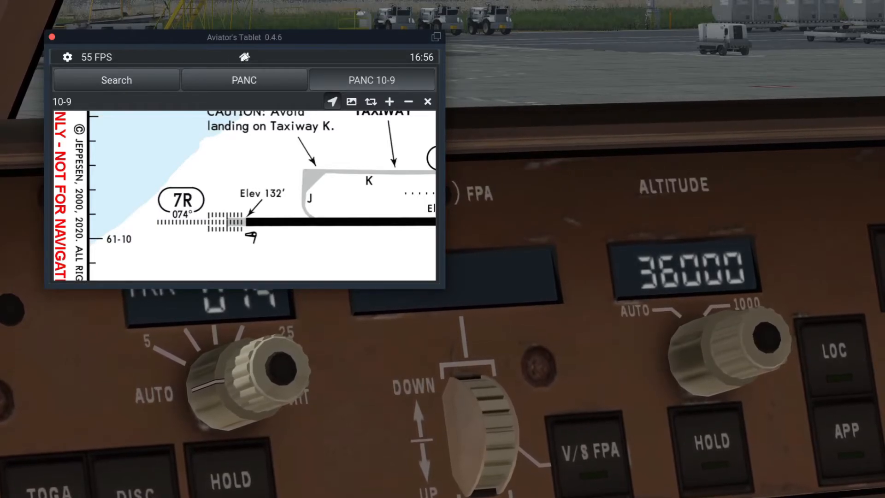
# - Switch the tablet to checklist page two and scroll to the BEFORE START items
pyautogui.click(244, 57)
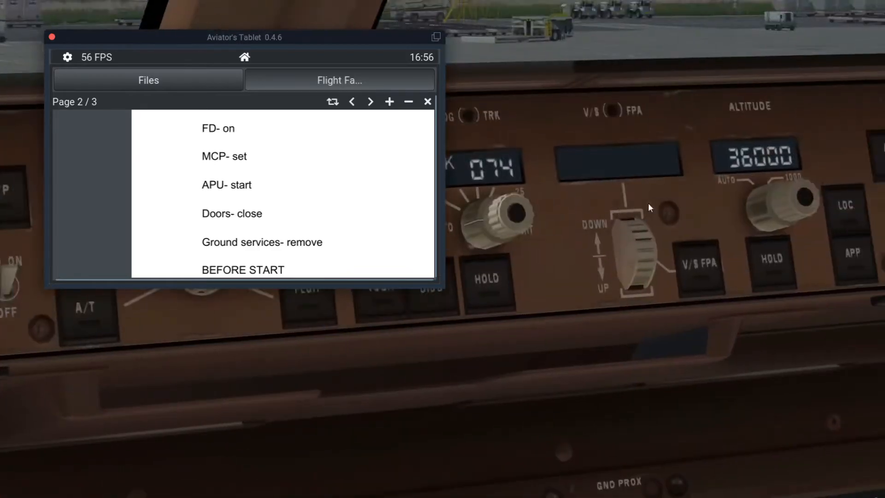
pyautogui.scroll(-3)
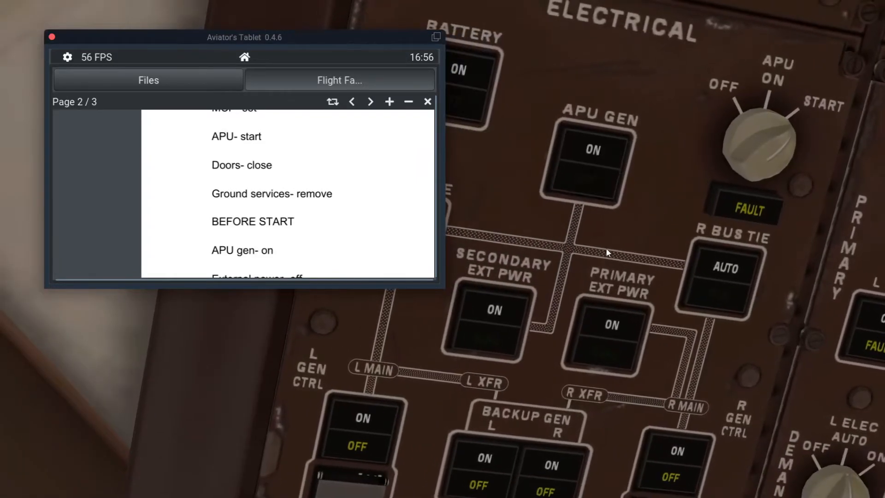
pyautogui.moveTo(611, 185)
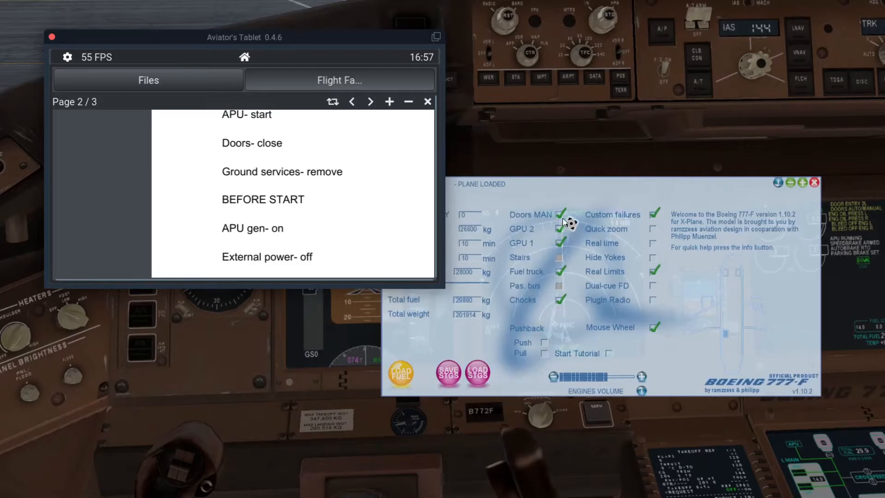
pyautogui.moveTo(728, 334)
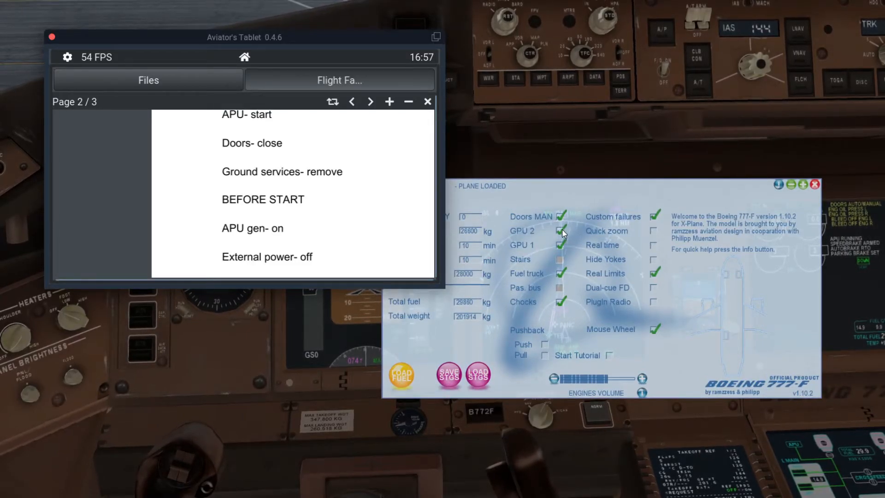
# - Untick the GPUs, fuel truck and chocks in the 777-F settings and close the window
pyautogui.click(561, 230)
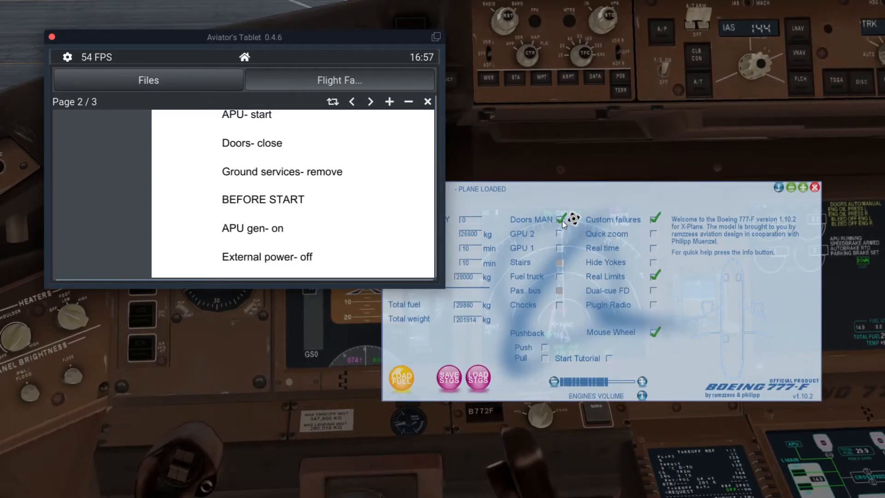
pyautogui.click(815, 188)
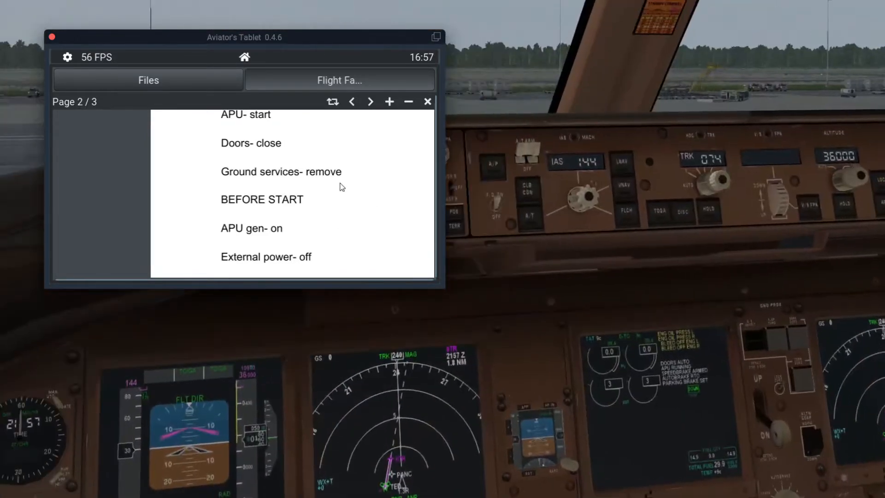
pyautogui.scroll(-3)
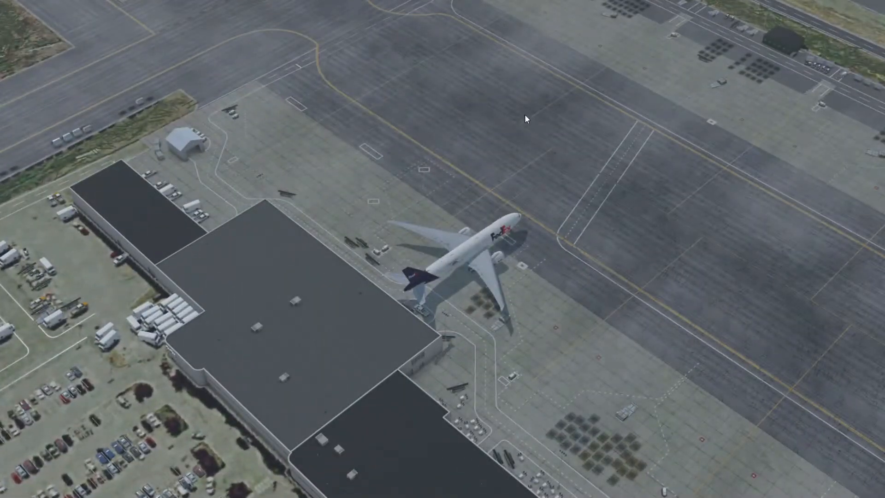
pyautogui.moveTo(571, 131)
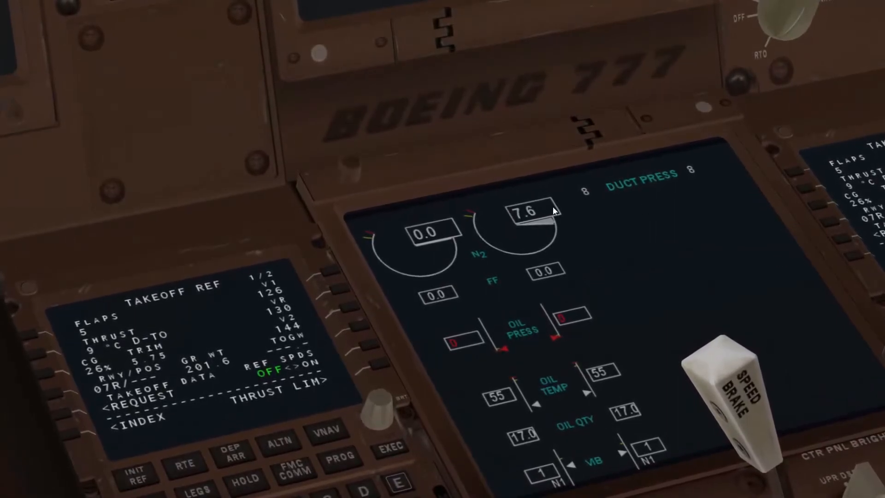
# - Turn the right engine start selector to START and move R FUEL CONTROL to RUN
pyautogui.click(197, 487)
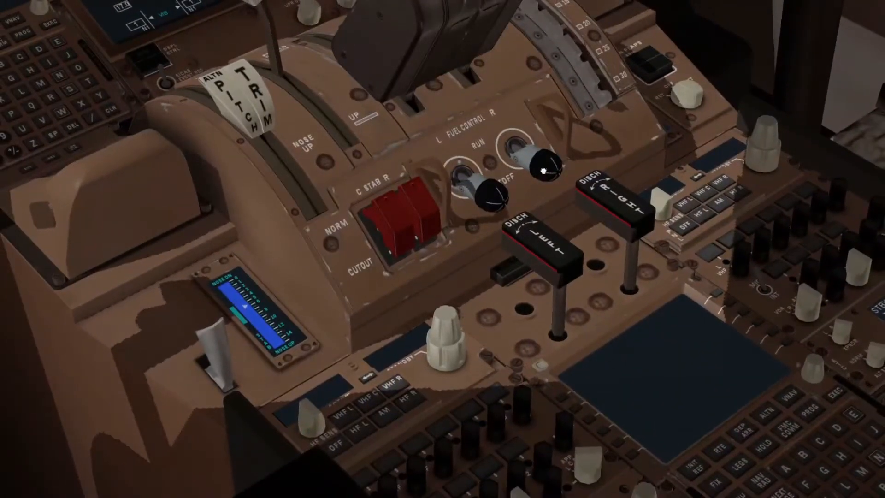
pyautogui.click(527, 164)
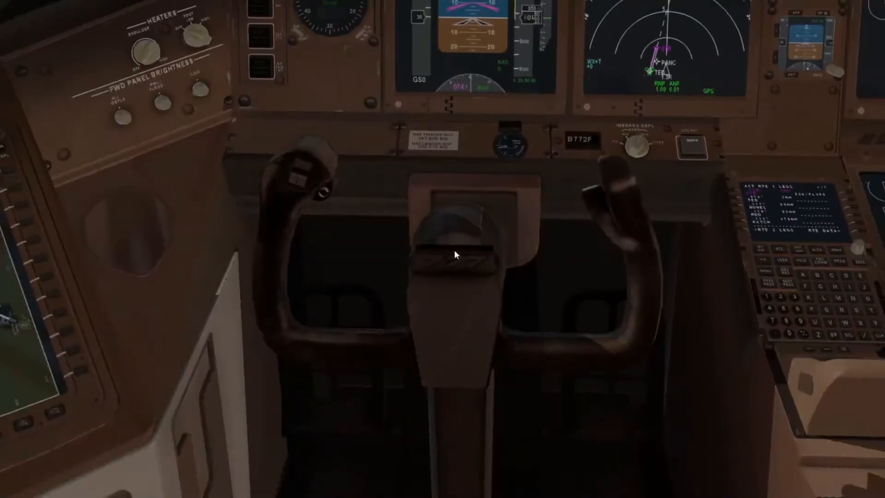
# - Toggle the AviTab tablet back on via the Plugins menu at the after-start items
pyautogui.click(136, 6)
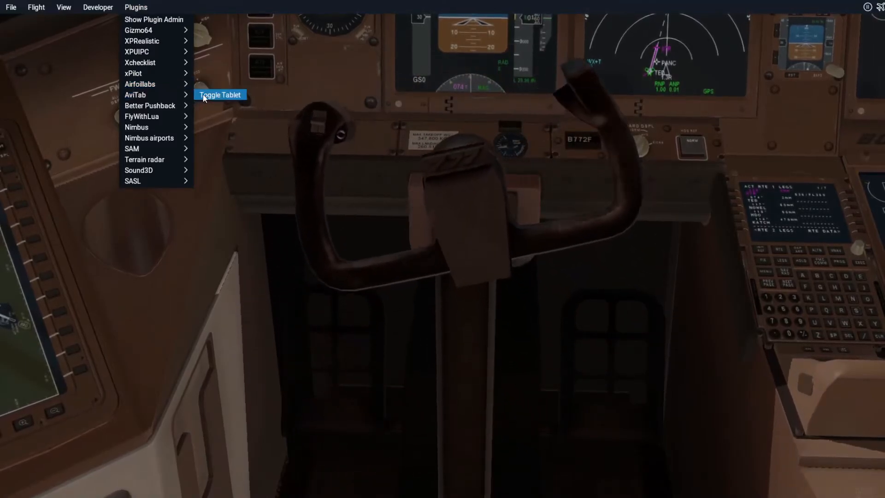
pyautogui.click(220, 94)
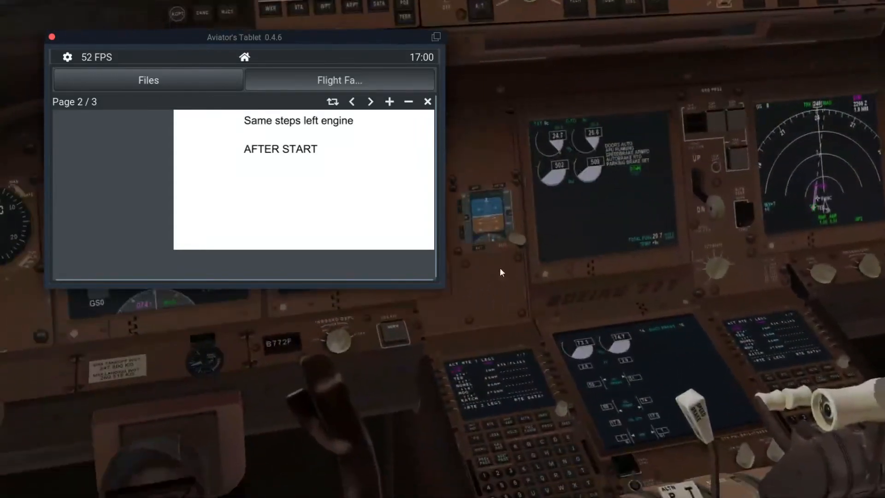
# - Go to checklist page three, enlarge it and scroll to the BEFORE TAKEOFF items
pyautogui.click(370, 101)
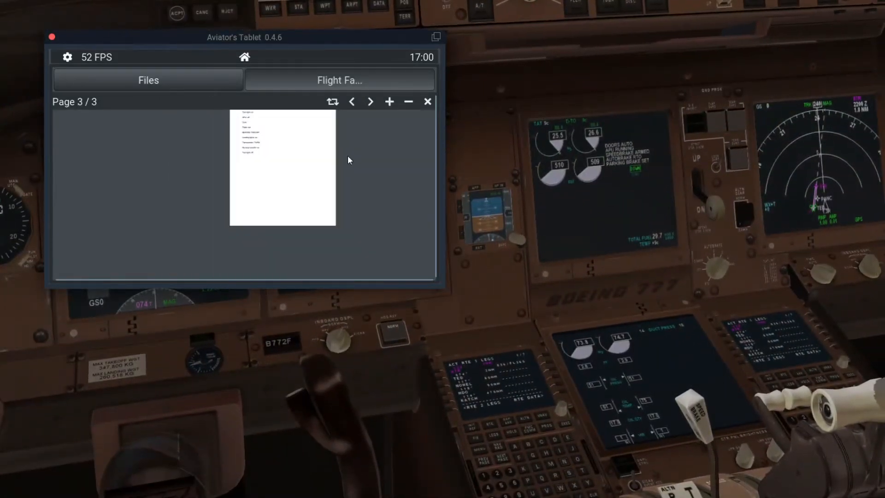
pyautogui.click(389, 102)
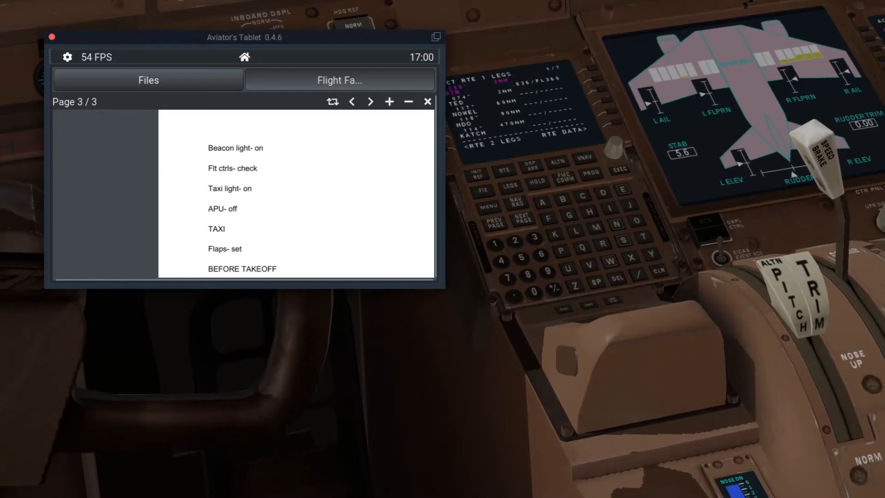
pyautogui.scroll(-3)
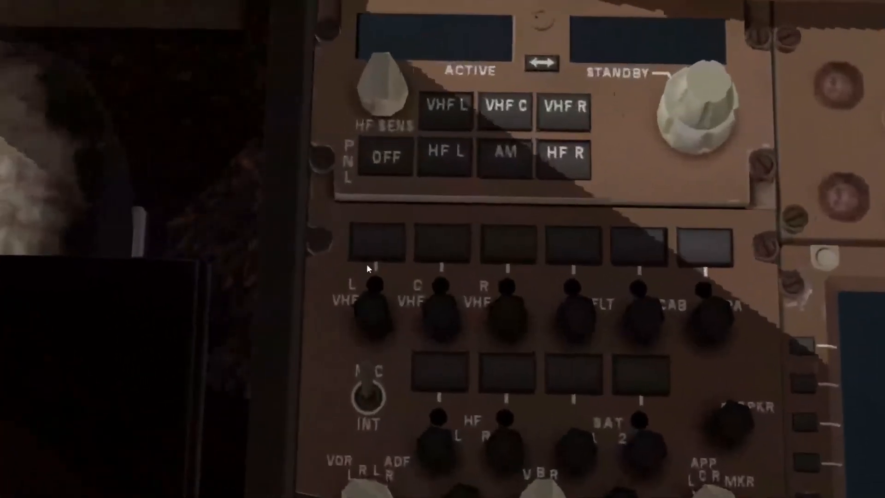
pyautogui.click(447, 110)
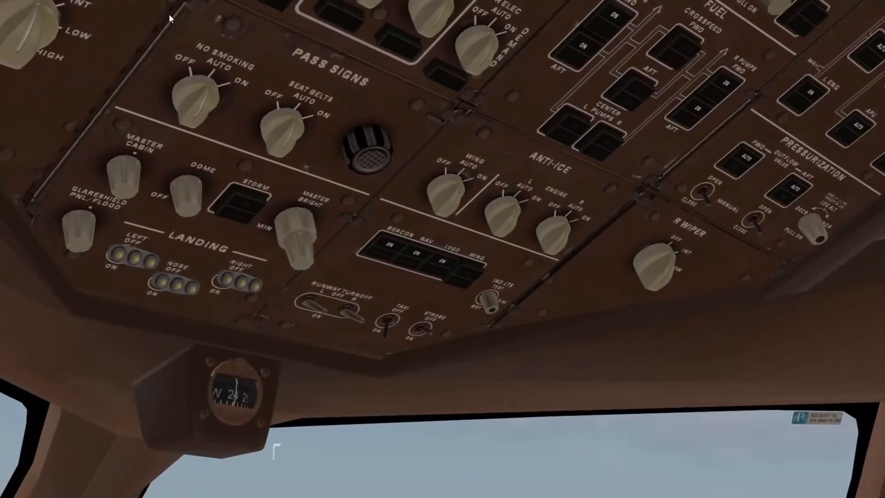
# - Toggle the tablet back on via Plugins and switch the overhead STROBE lights on
pyautogui.click(135, 6)
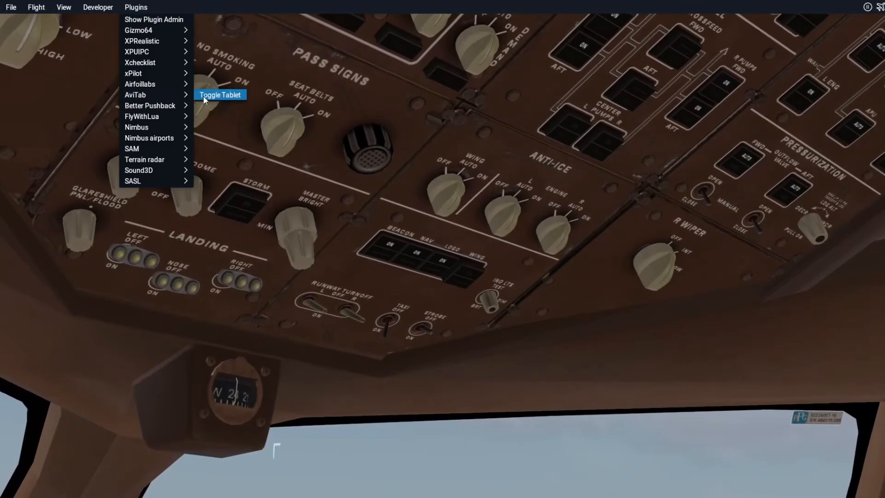
pyautogui.click(219, 94)
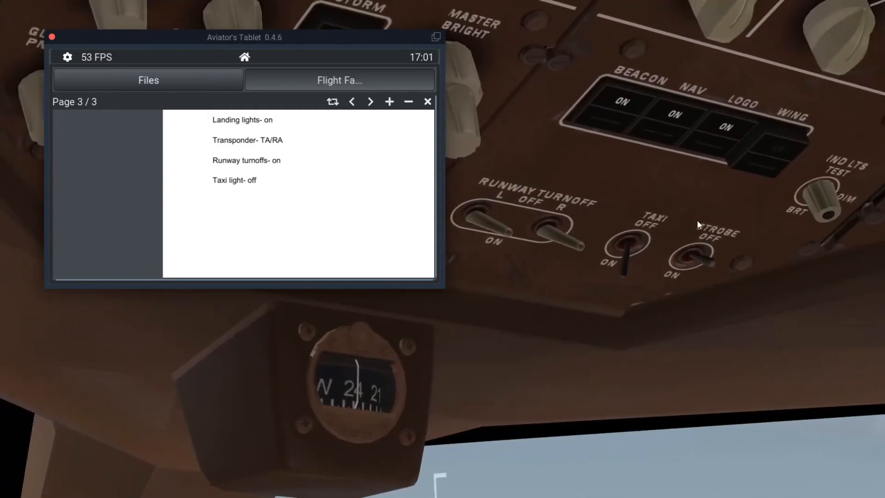
pyautogui.click(556, 234)
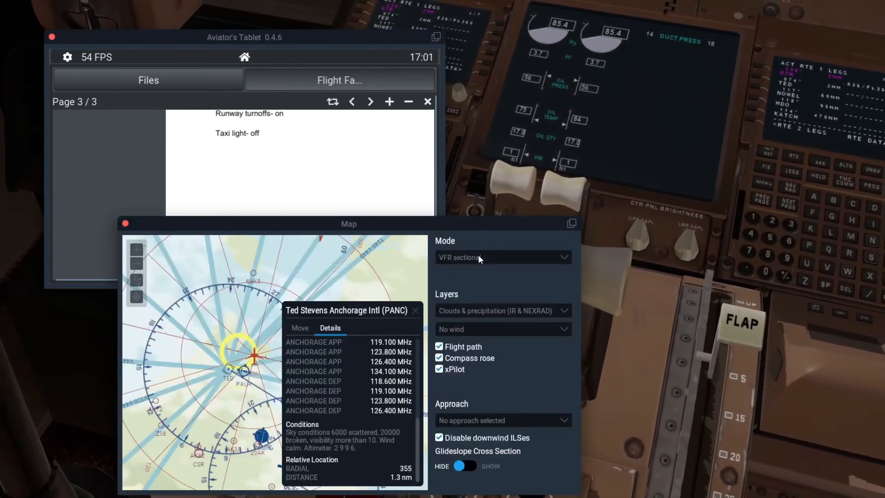
# - Review the PANC frequencies on the airport map, then leave an outside view of the 777F
pyautogui.click(125, 223)
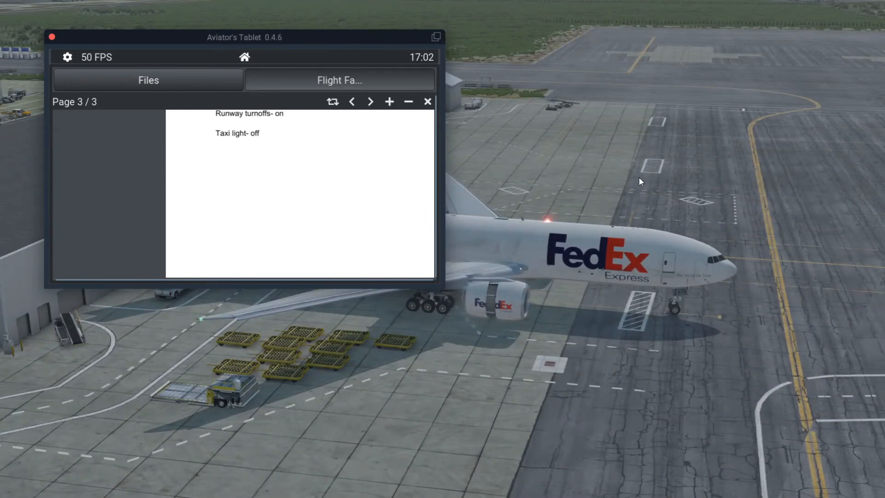
pyautogui.moveTo(609, 169)
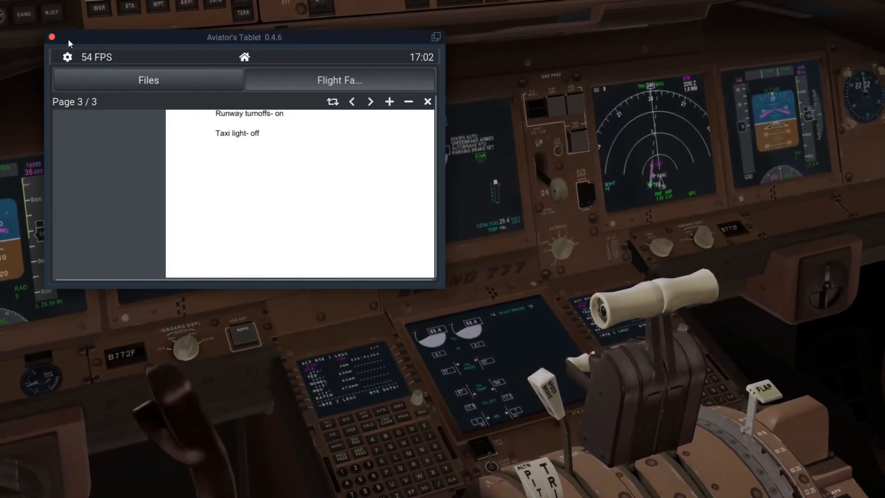
pyautogui.moveTo(244, 37); pyautogui.dragTo(240, 39)
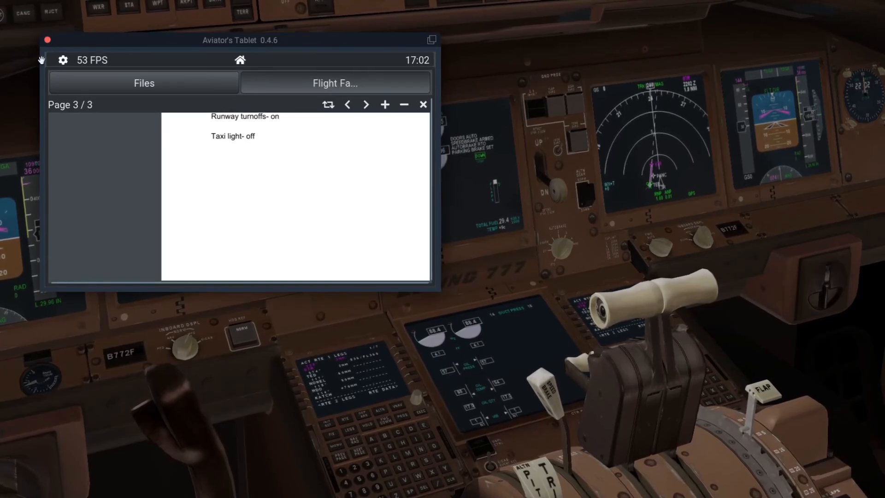